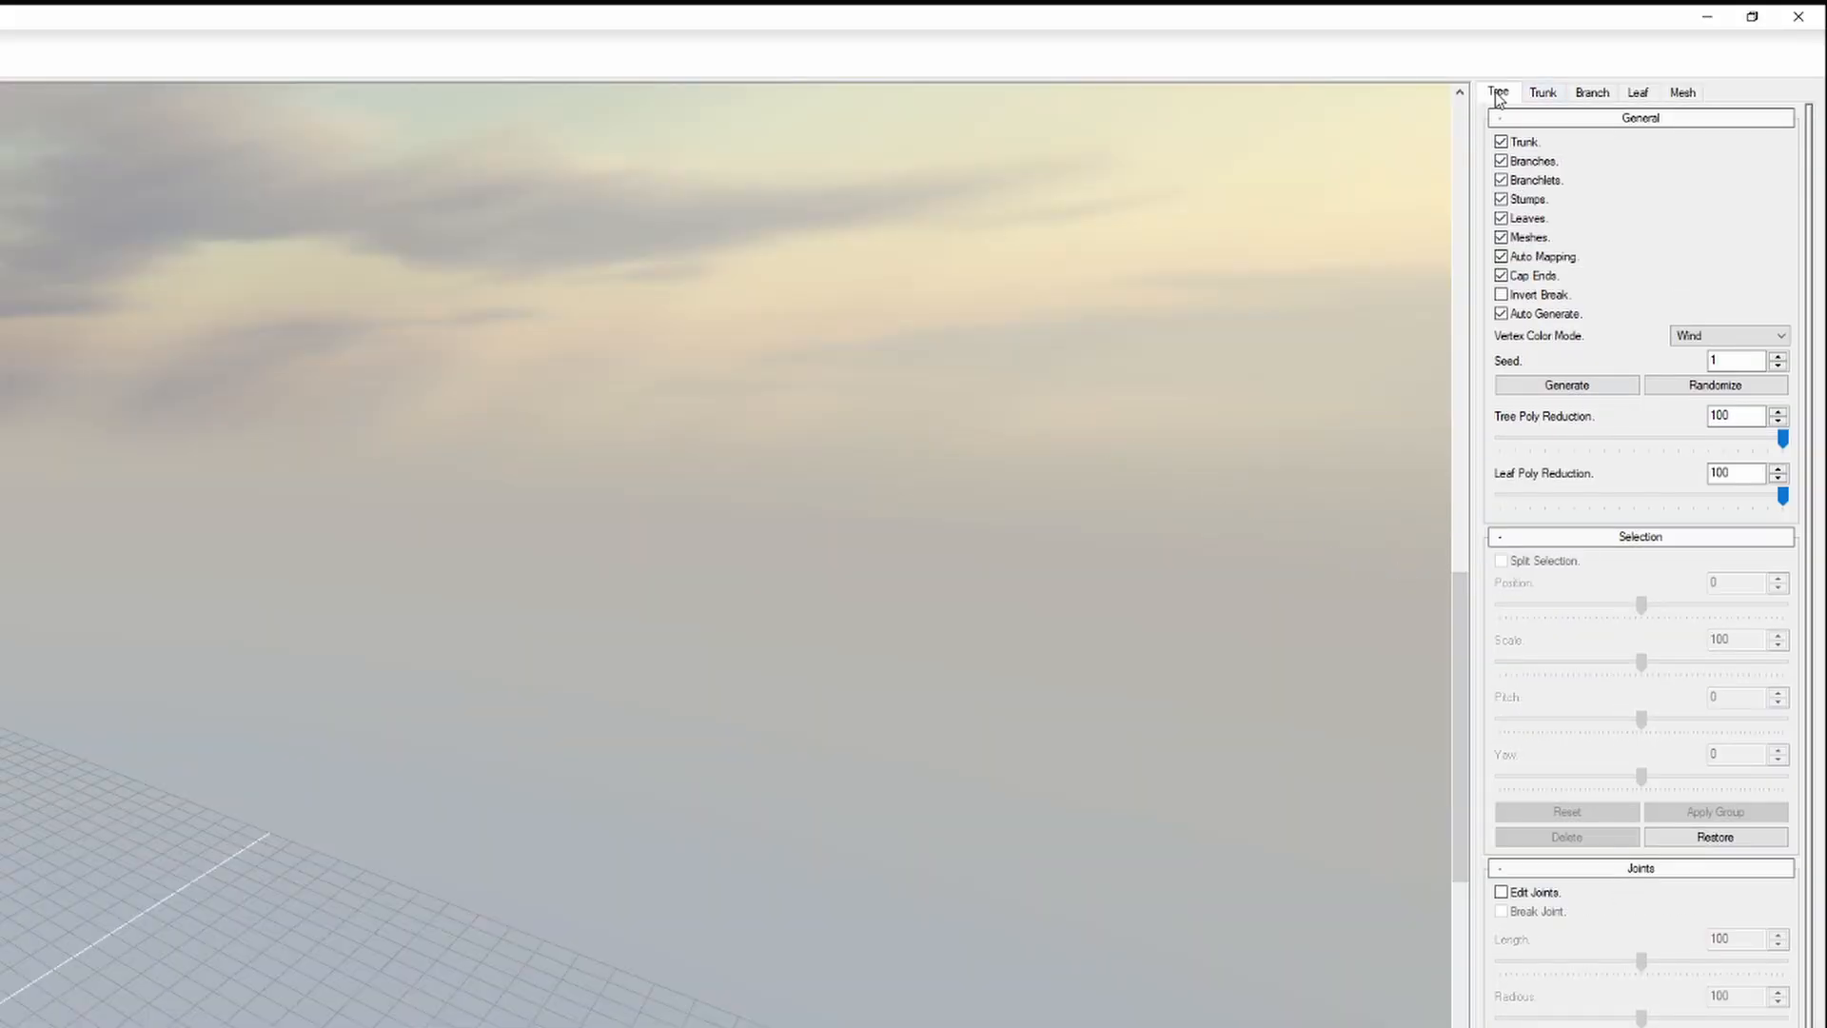
Shorten the forked trunk and lower Radius Curvature toward 0 for thicker, less tapered stems
click(1542, 92)
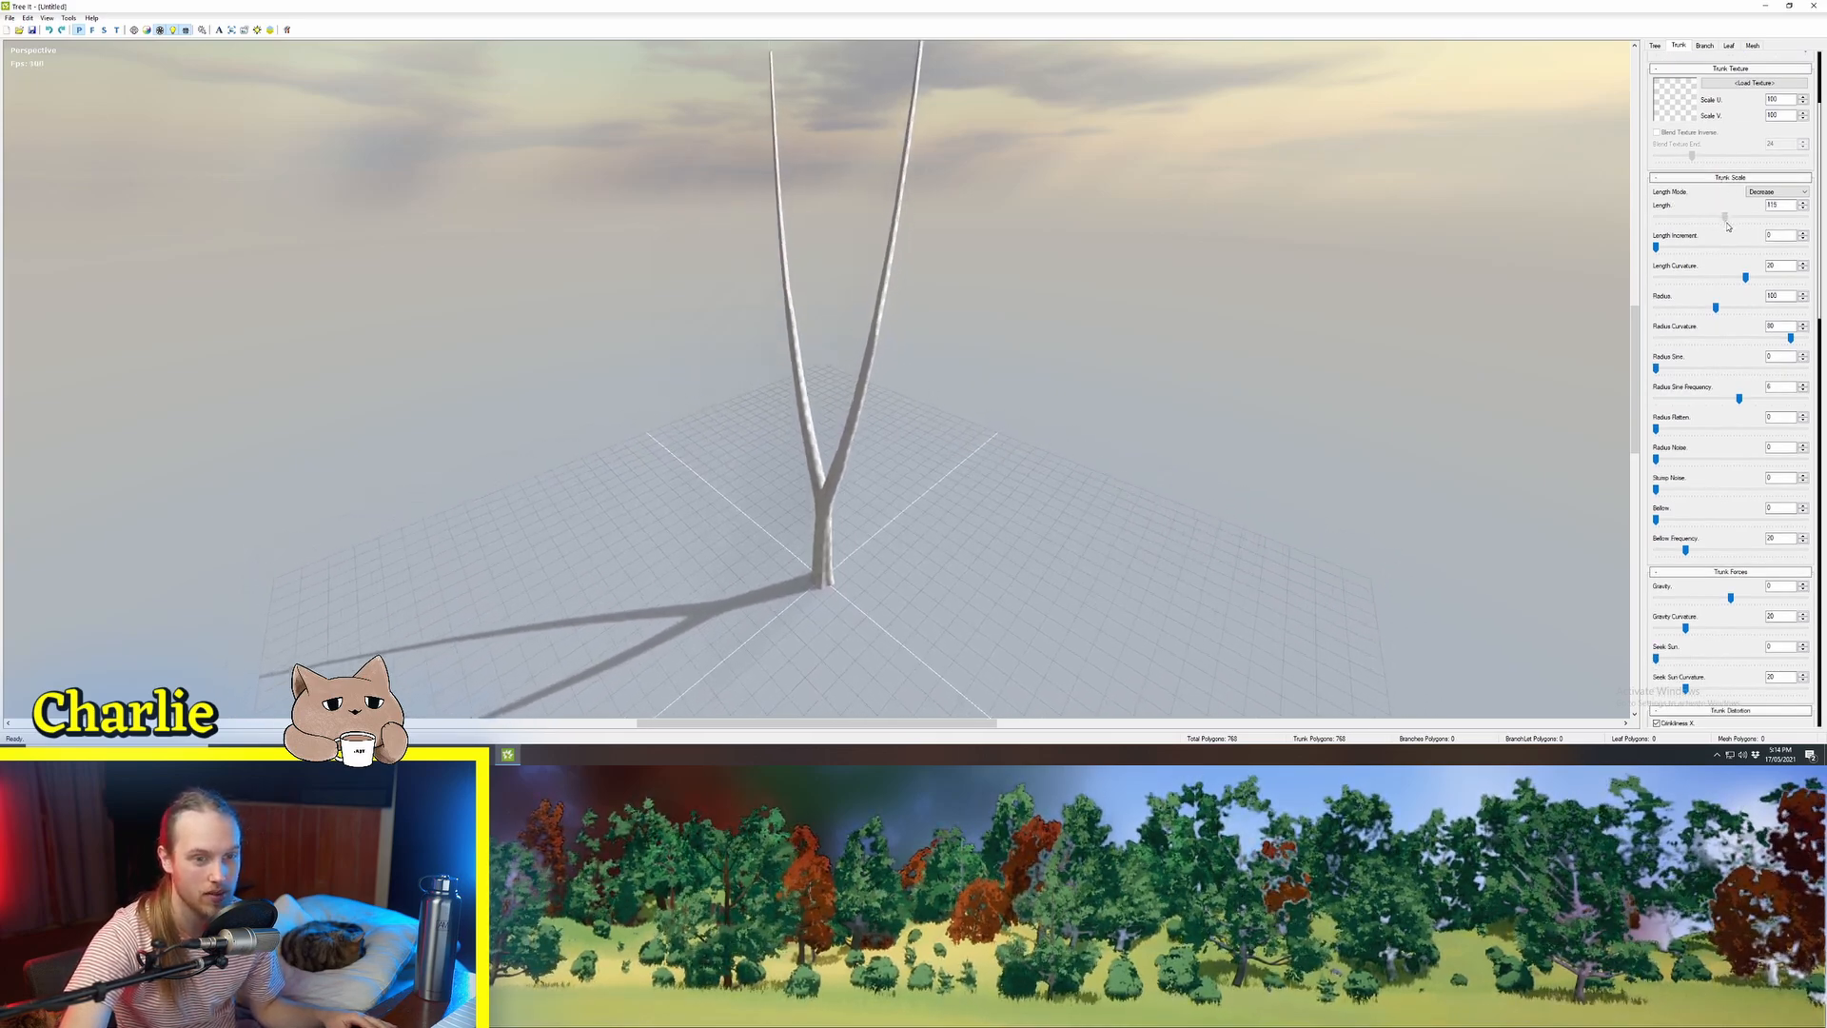
drag(1718, 309, 1754, 308)
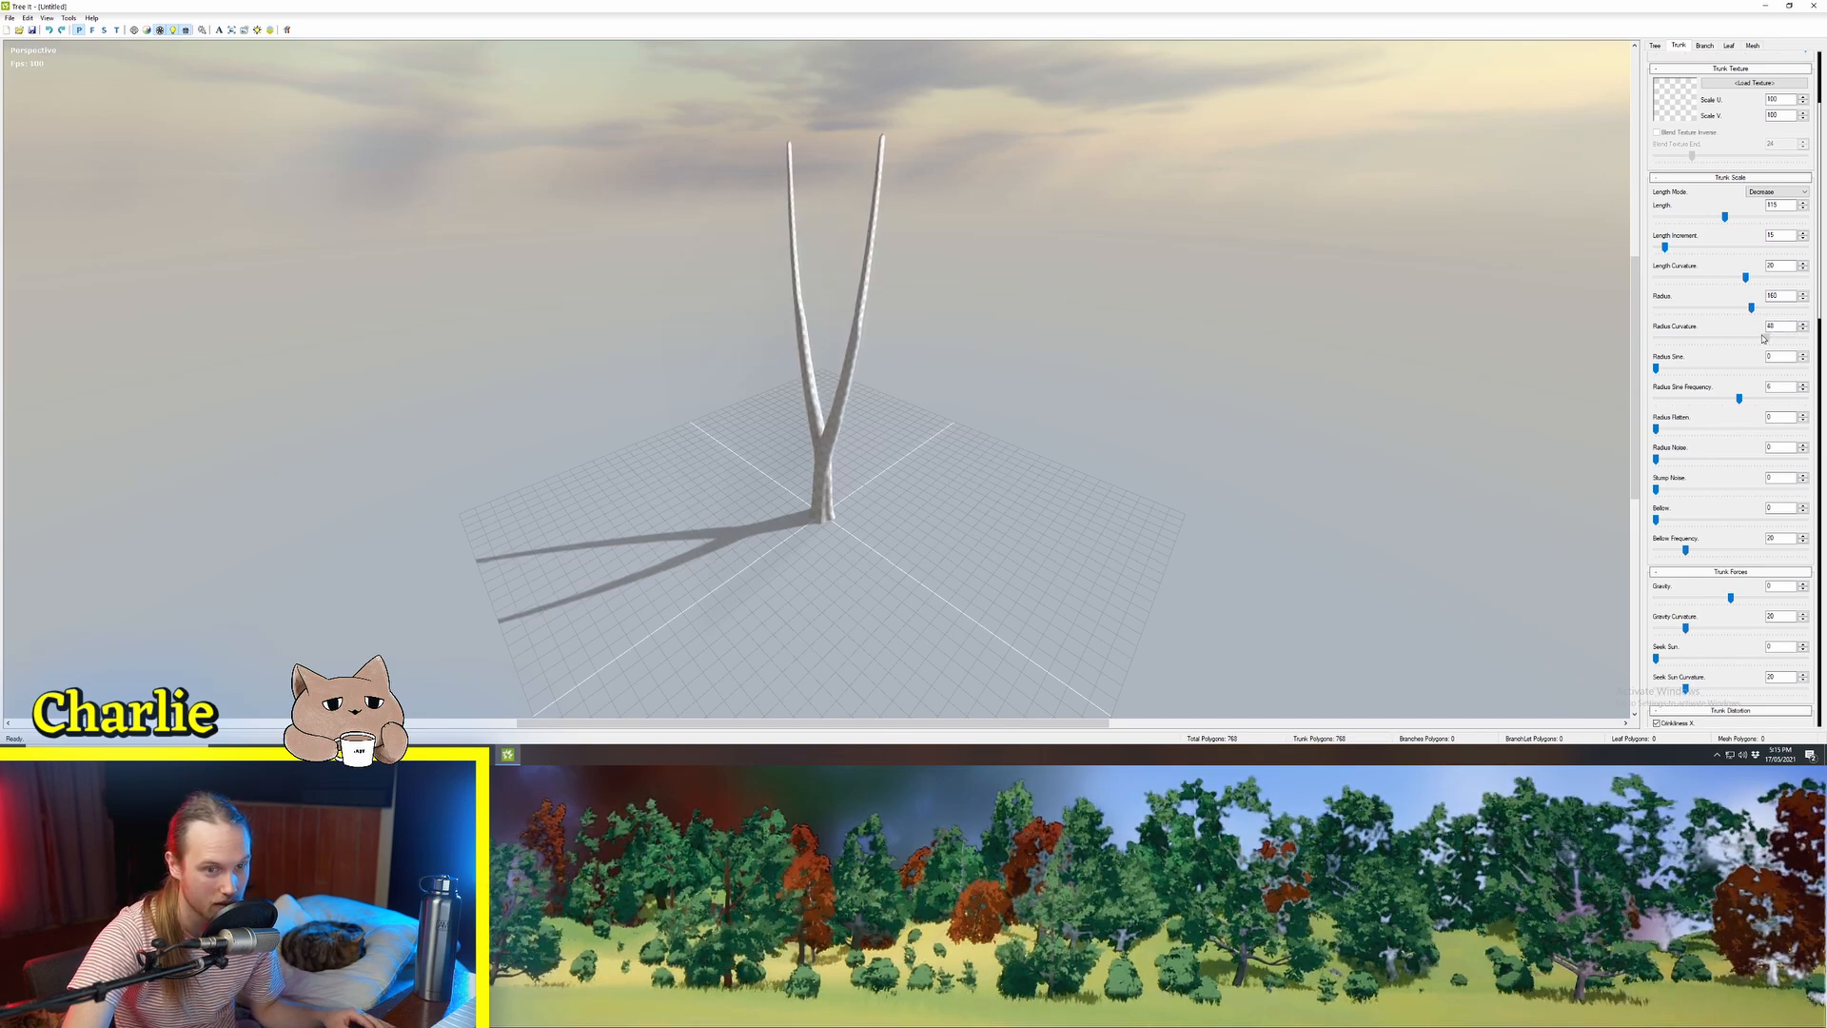
drag(1786, 327, 1726, 337)
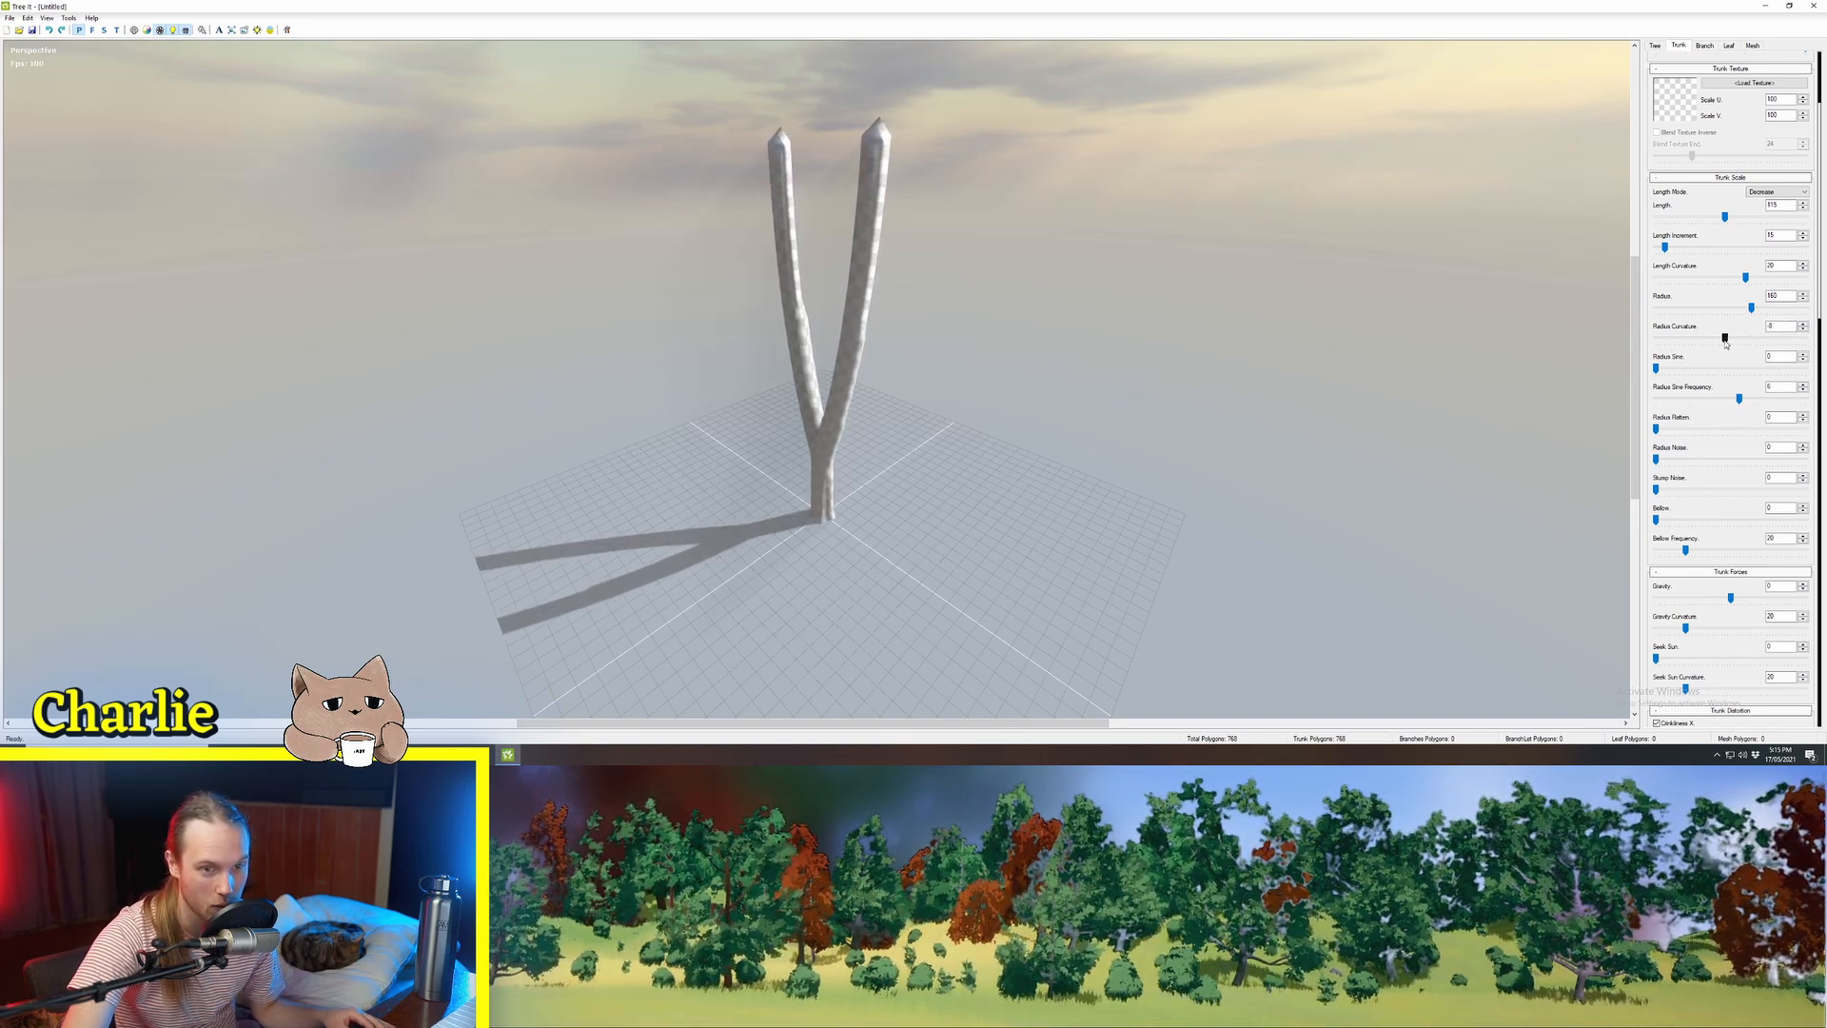
drag(1725, 341, 1768, 341)
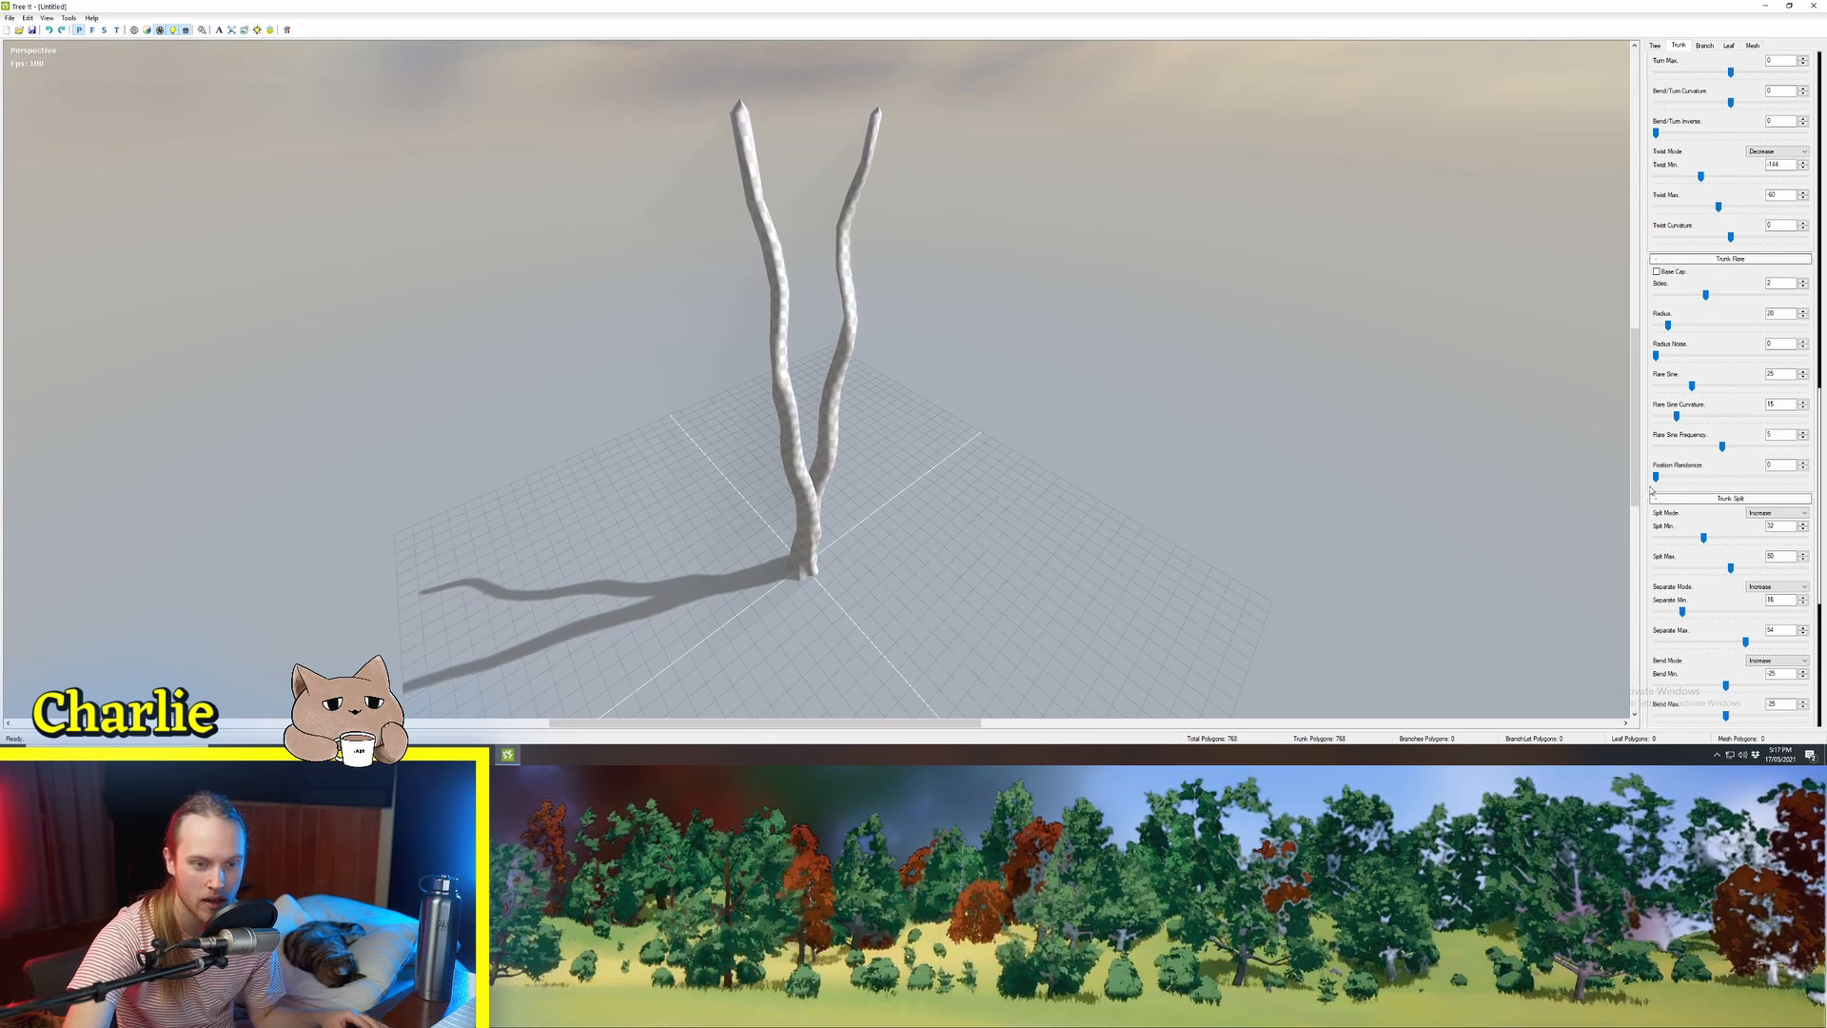
Raise Trunk Plate Position Randomize so the stems wander, then ease it back slightly
drag(1654, 477, 1719, 477)
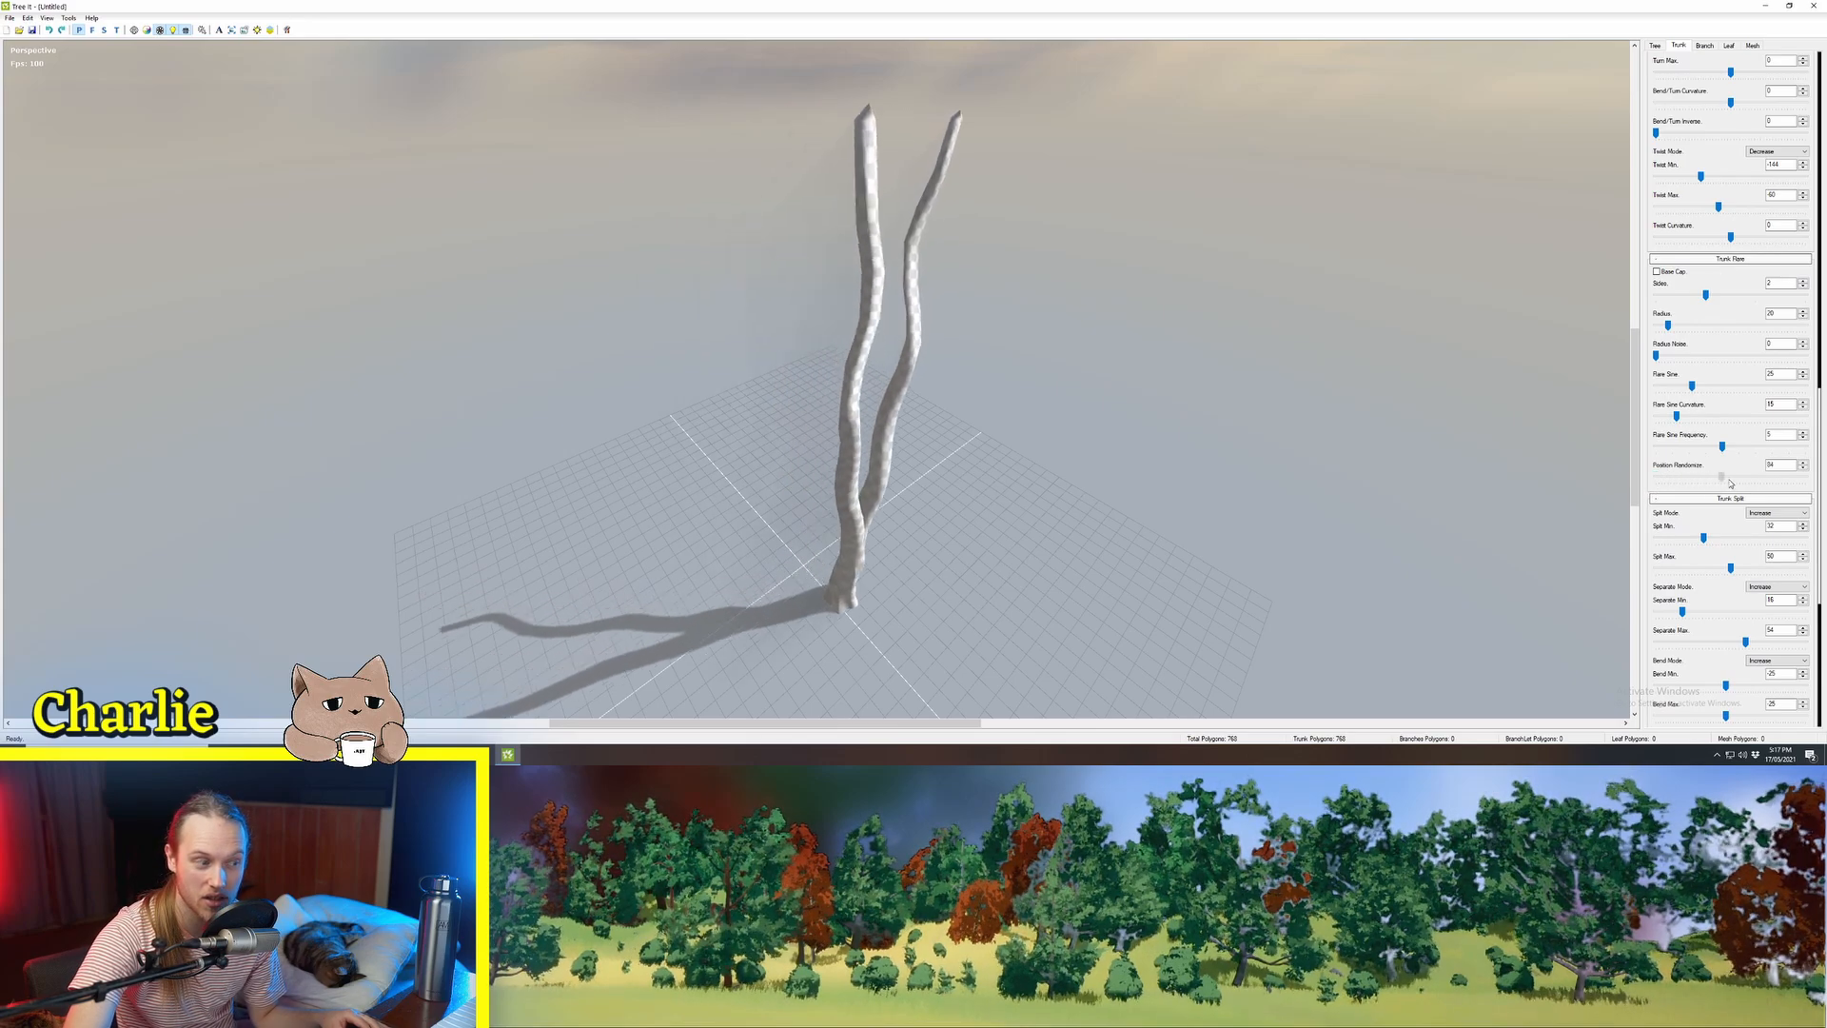
drag(1719, 478, 1744, 478)
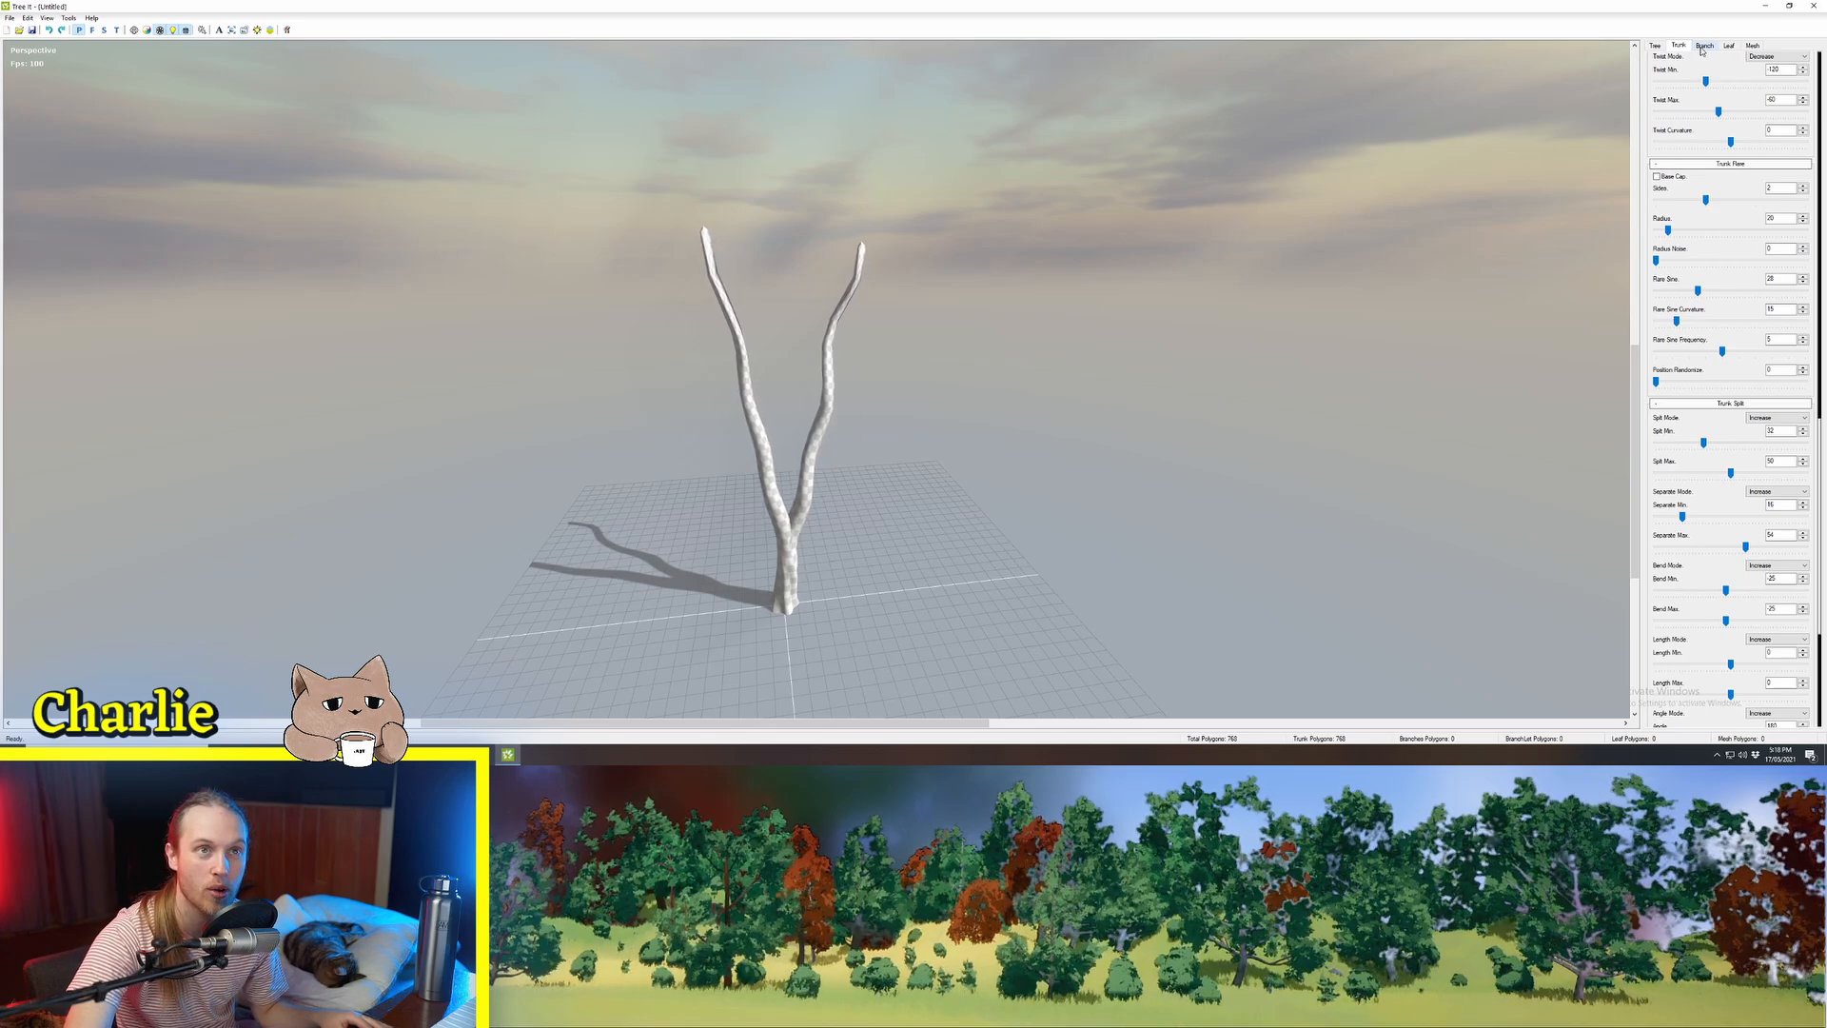
On the Branch tab, raise Branch Scale Length and increase Branch Forces Gravity
click(1704, 45)
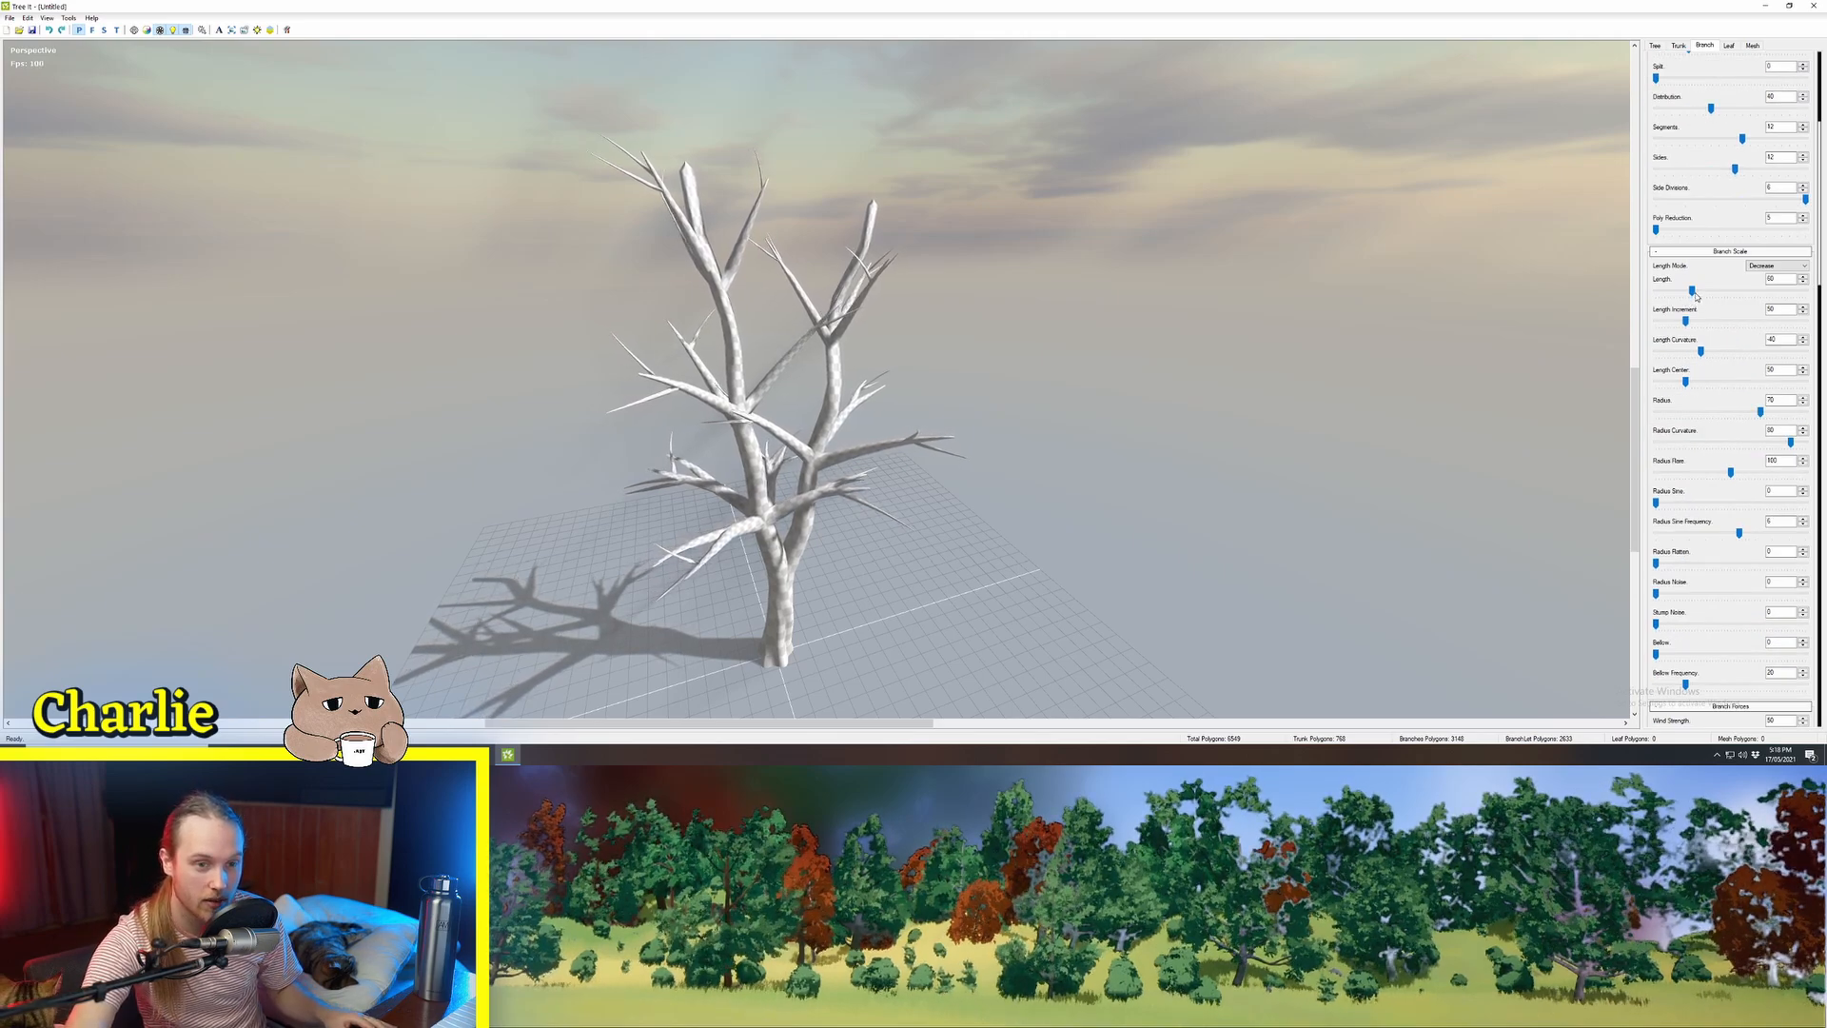
drag(1696, 291, 1735, 290)
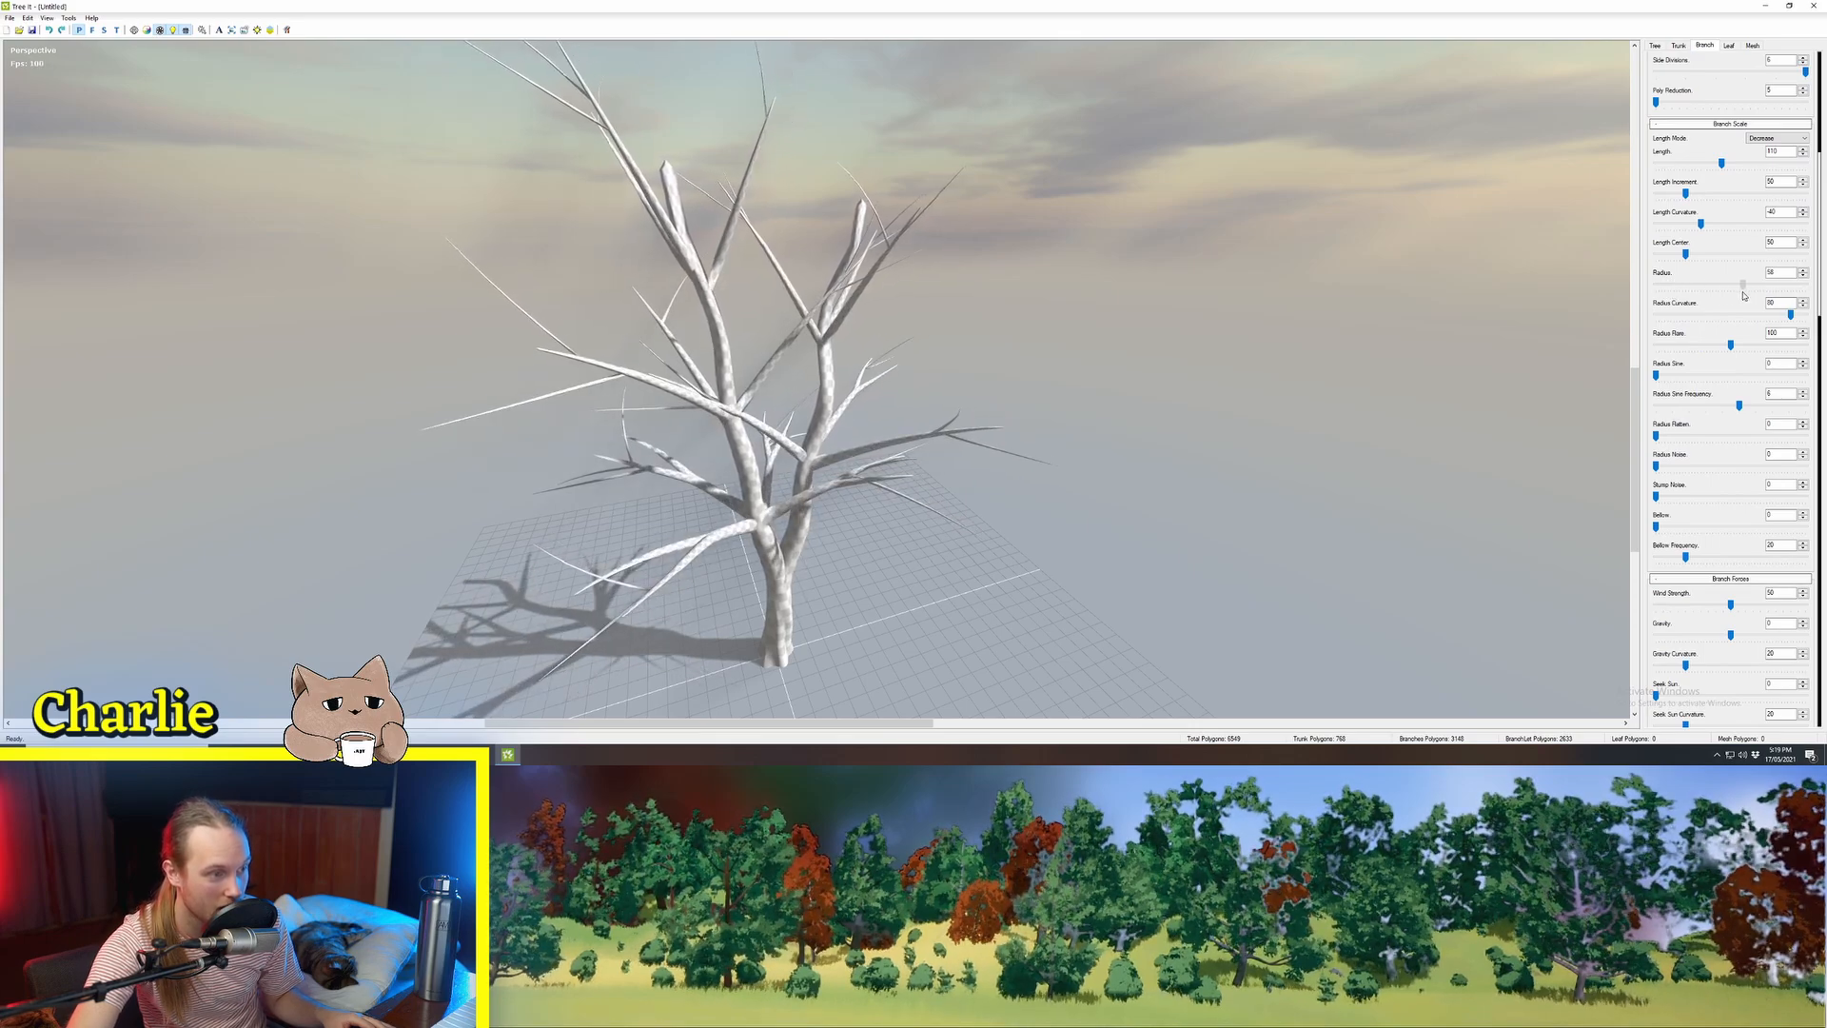
scroll(down, 3)
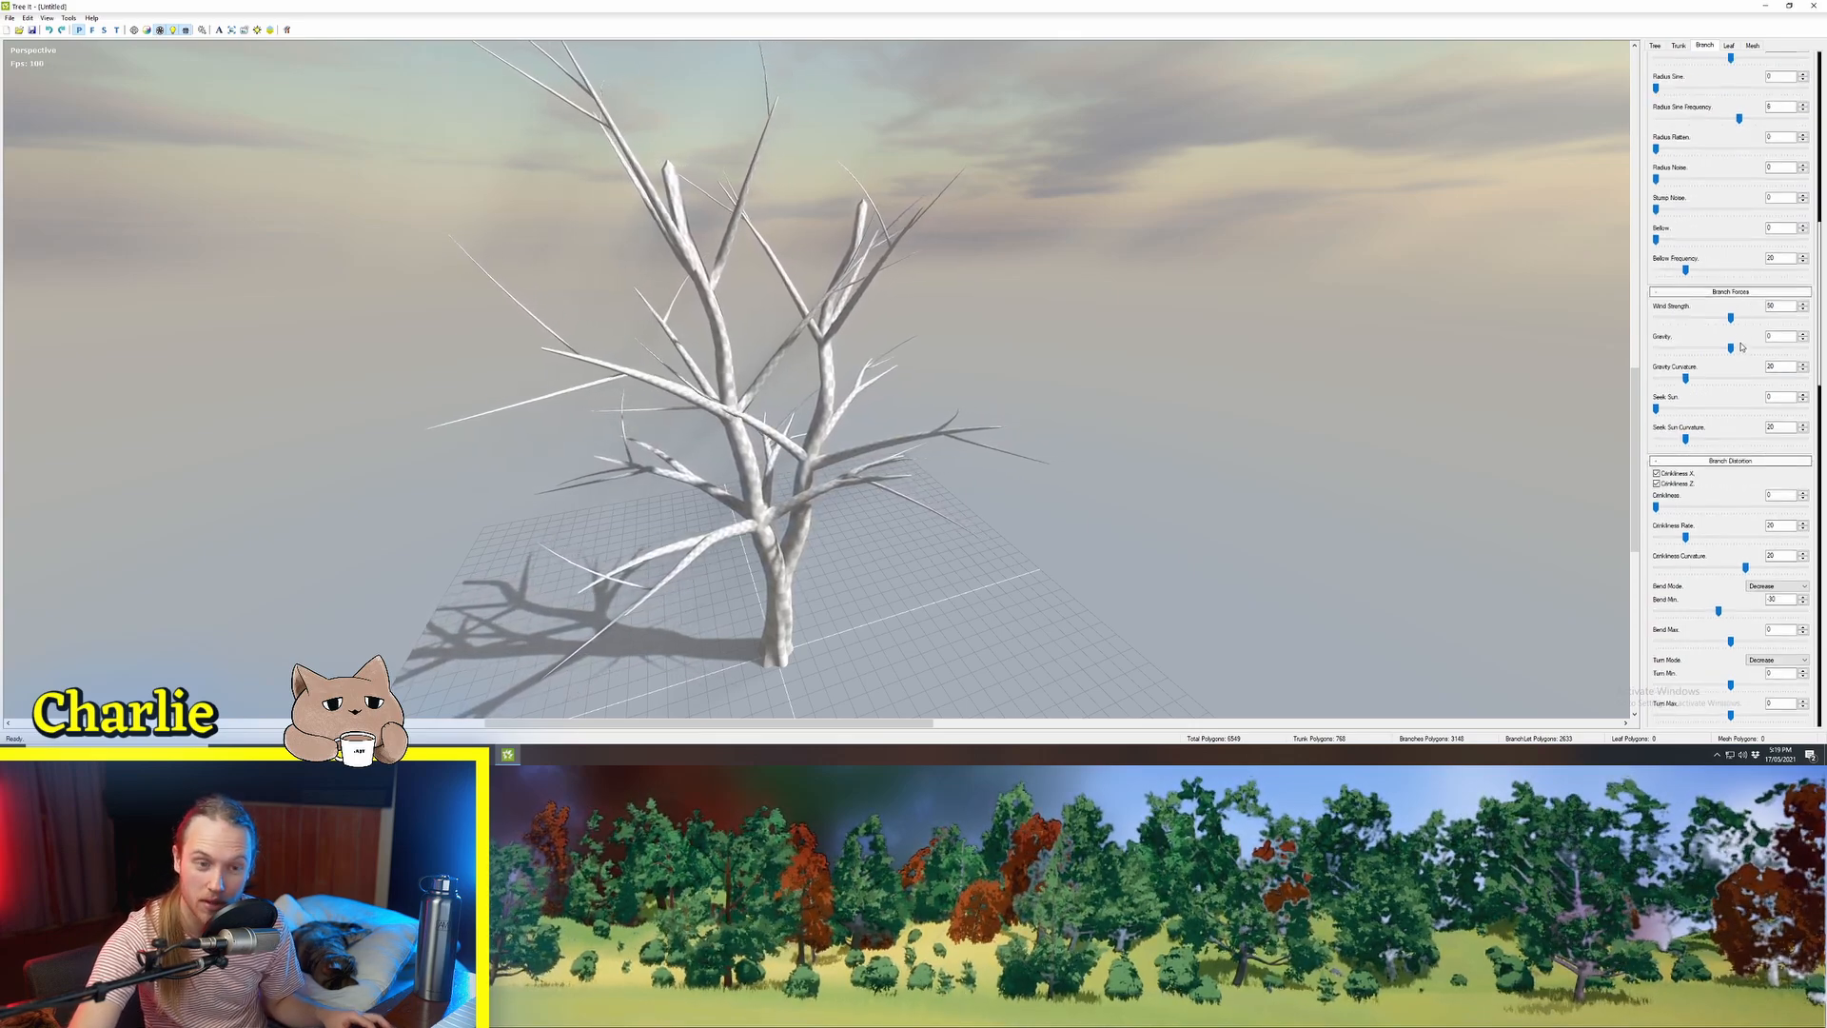
drag(1732, 348, 1779, 349)
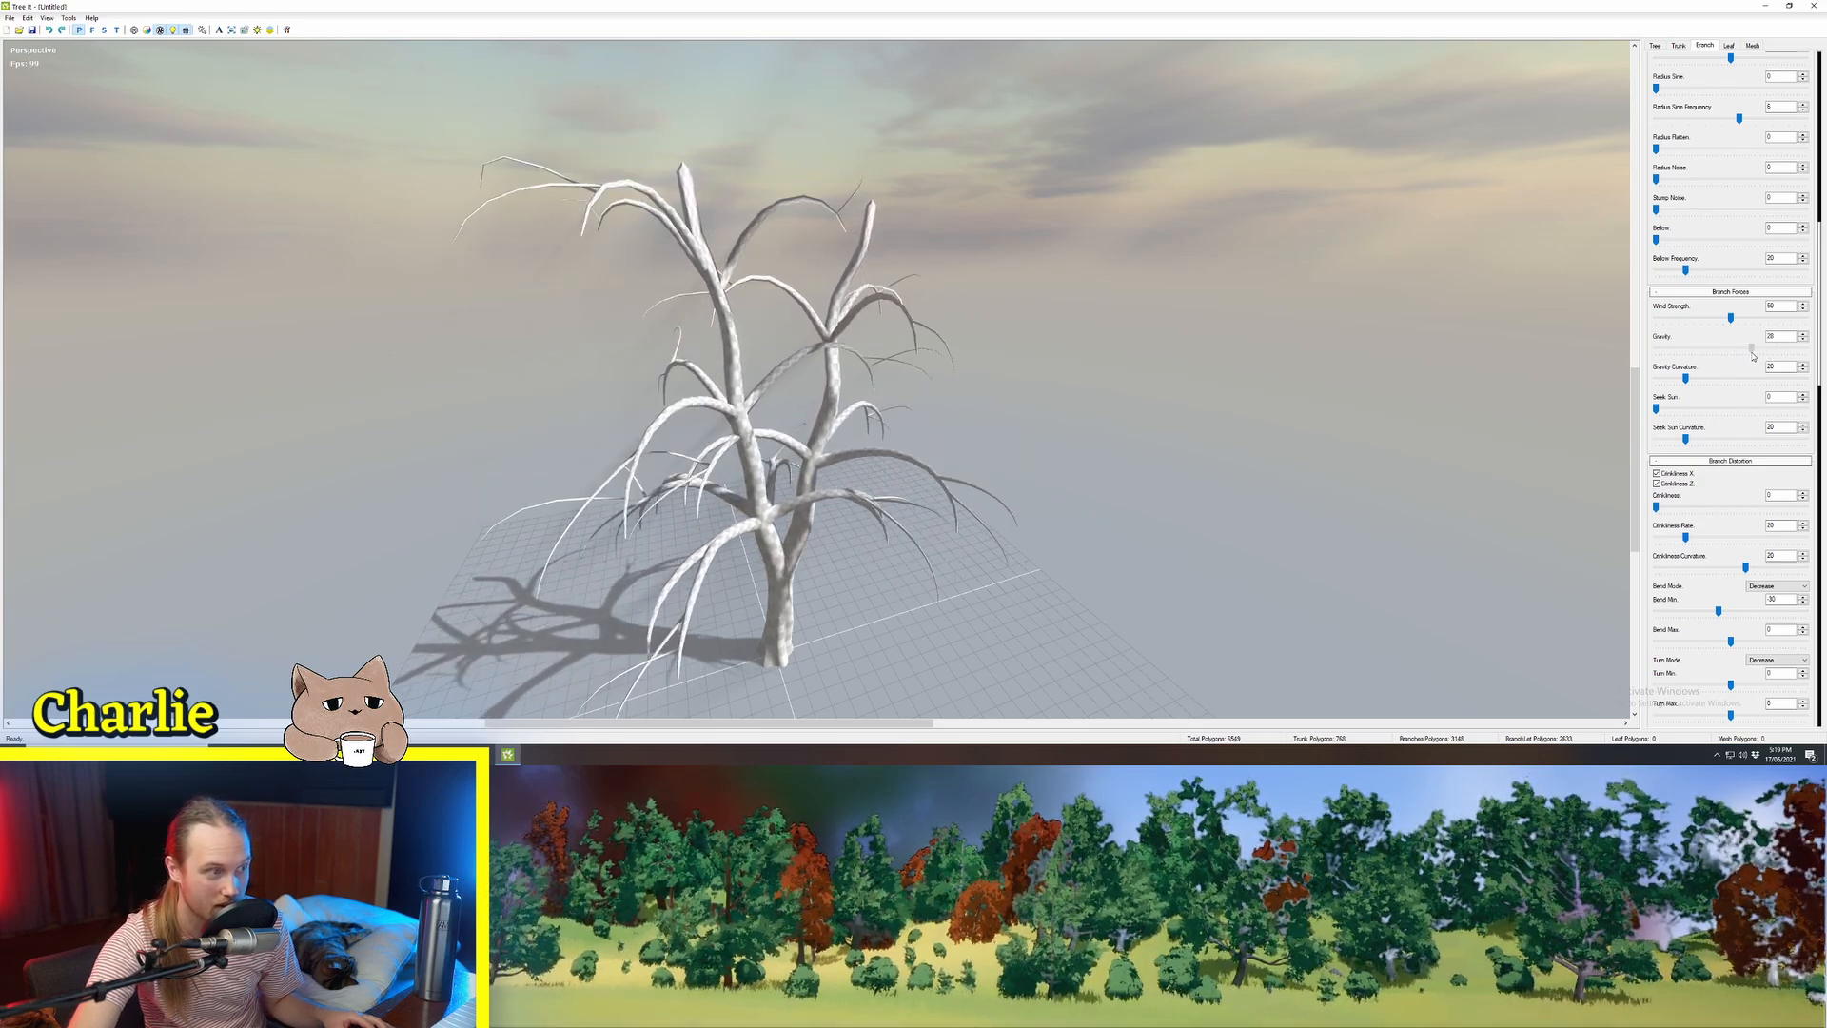
scroll(down, 3)
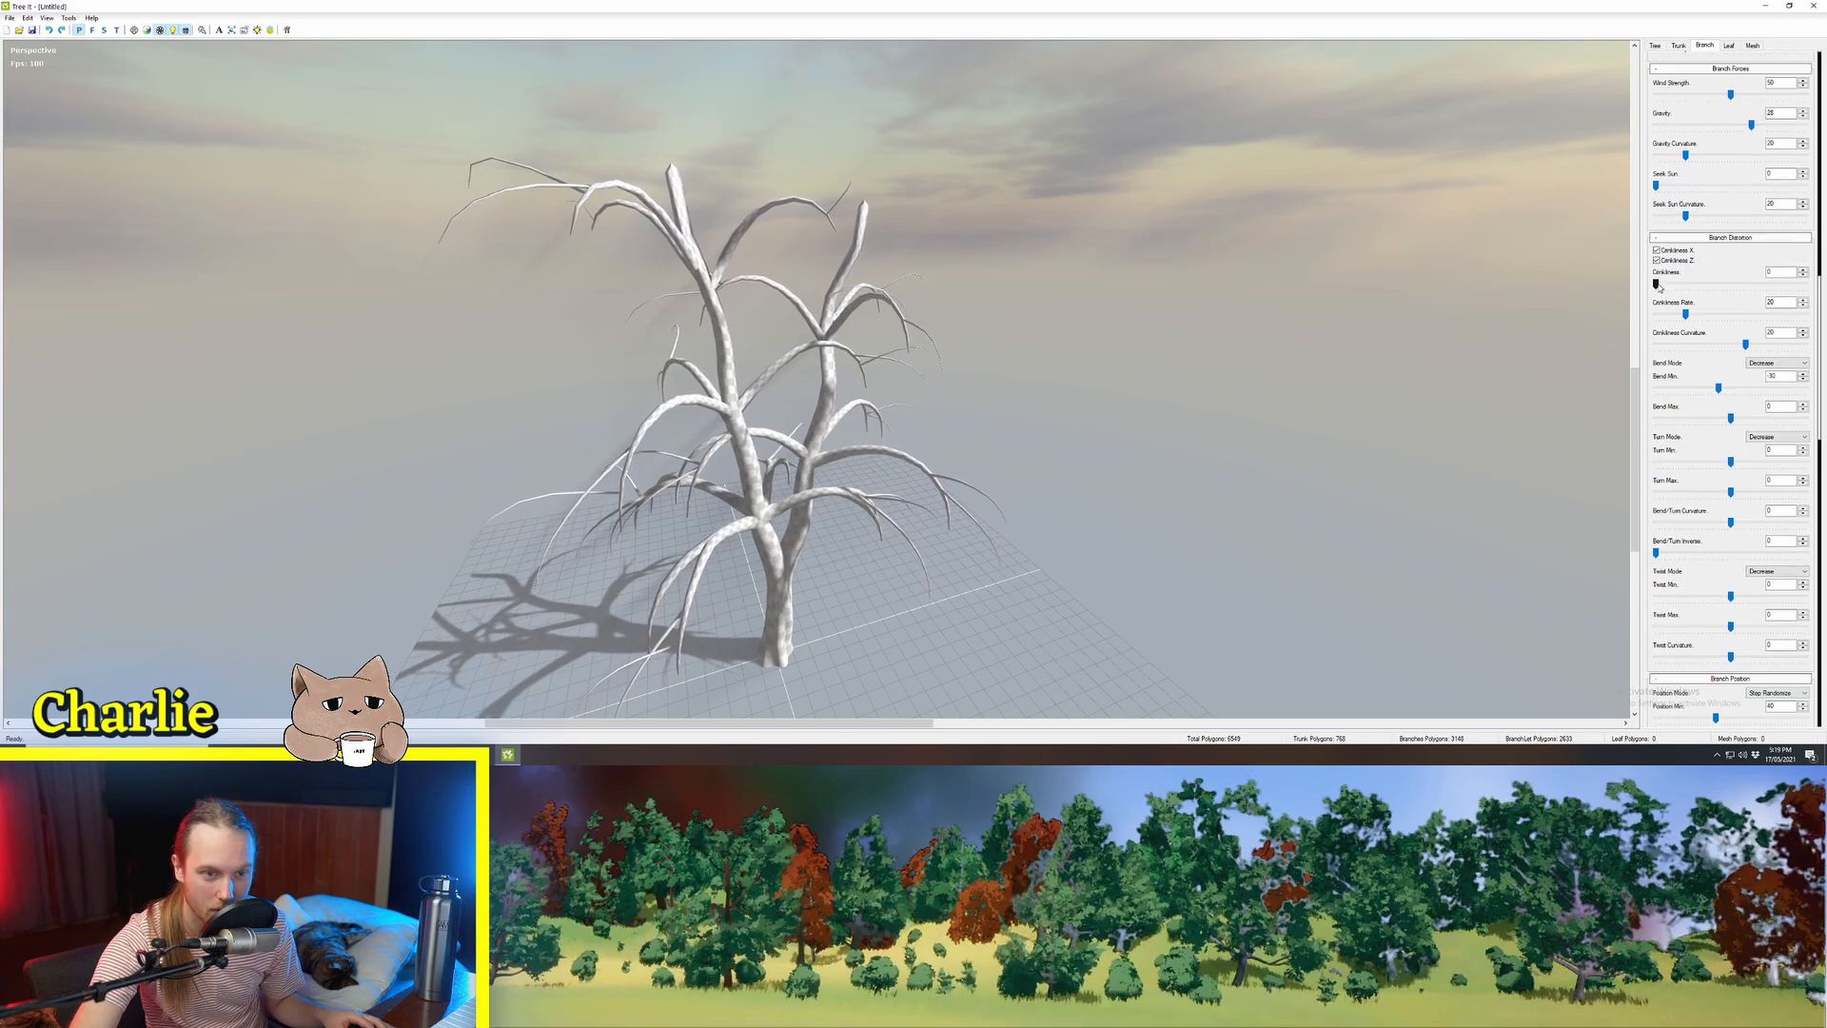
drag(1656, 283, 1704, 284)
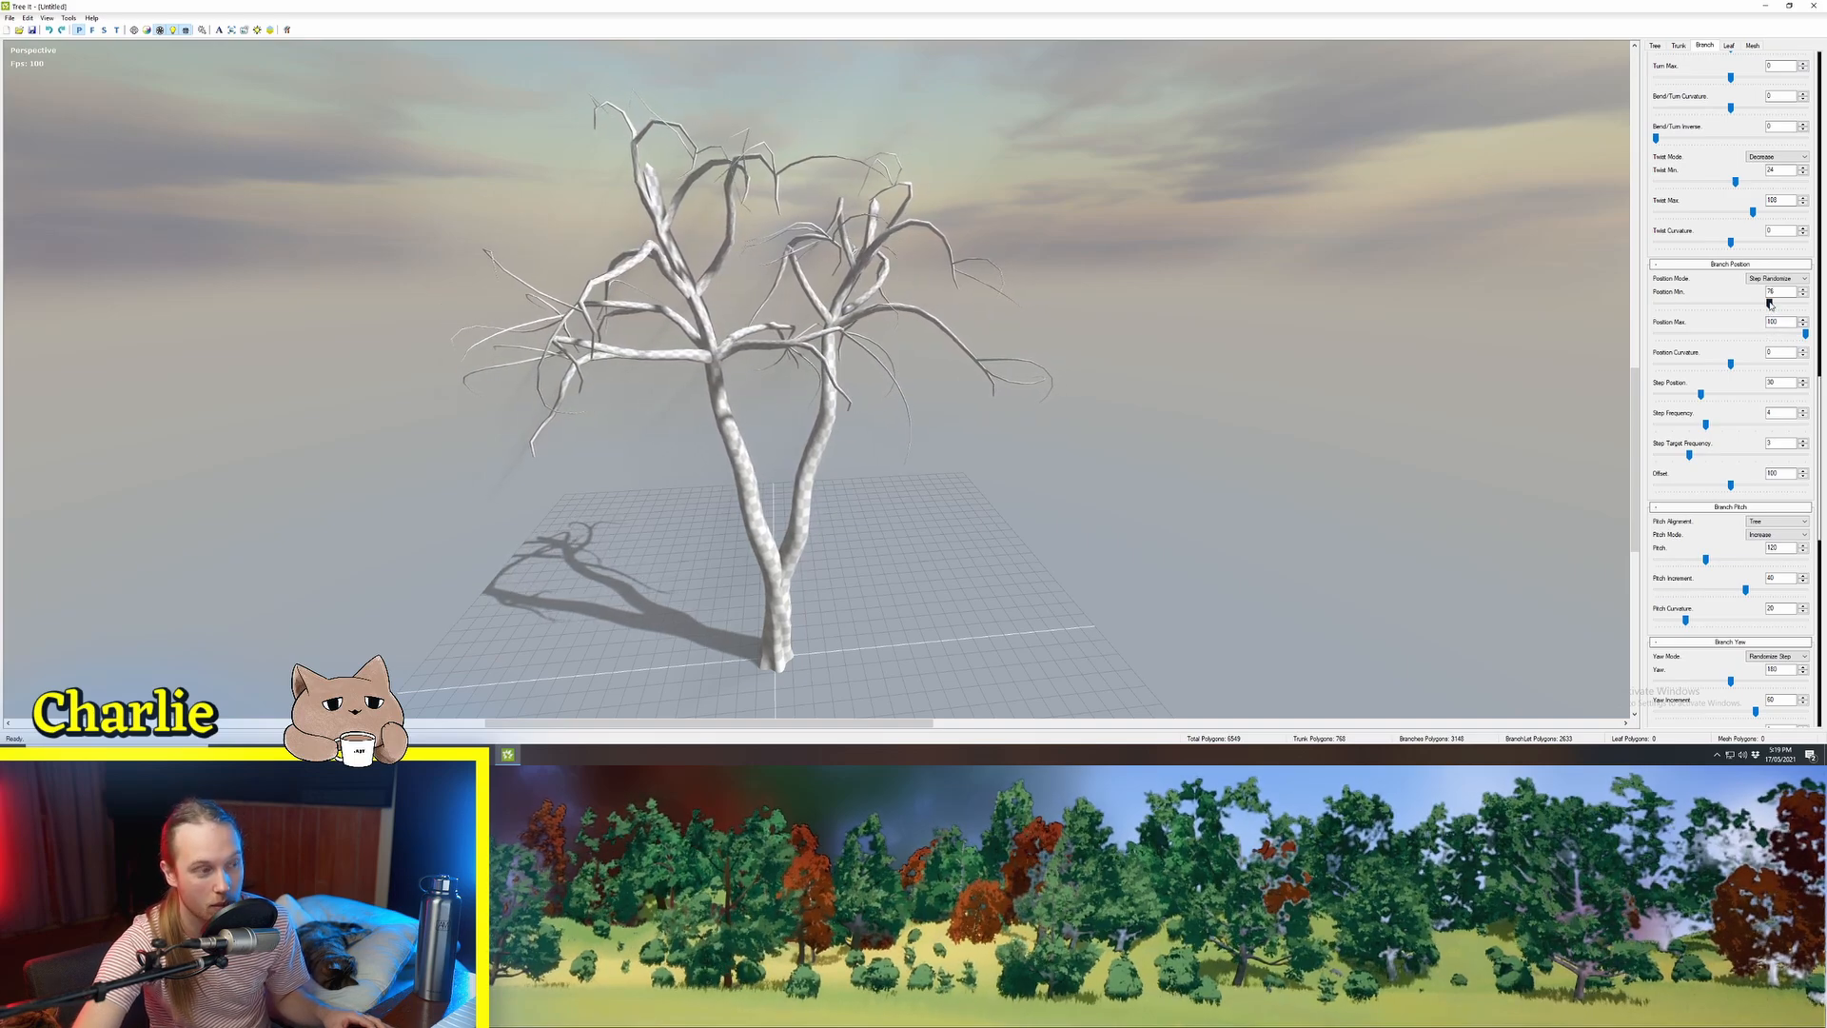
Raise Branch Position Min so branches start higher, then switch to the Leaf tab
drag(1733, 303, 1707, 303)
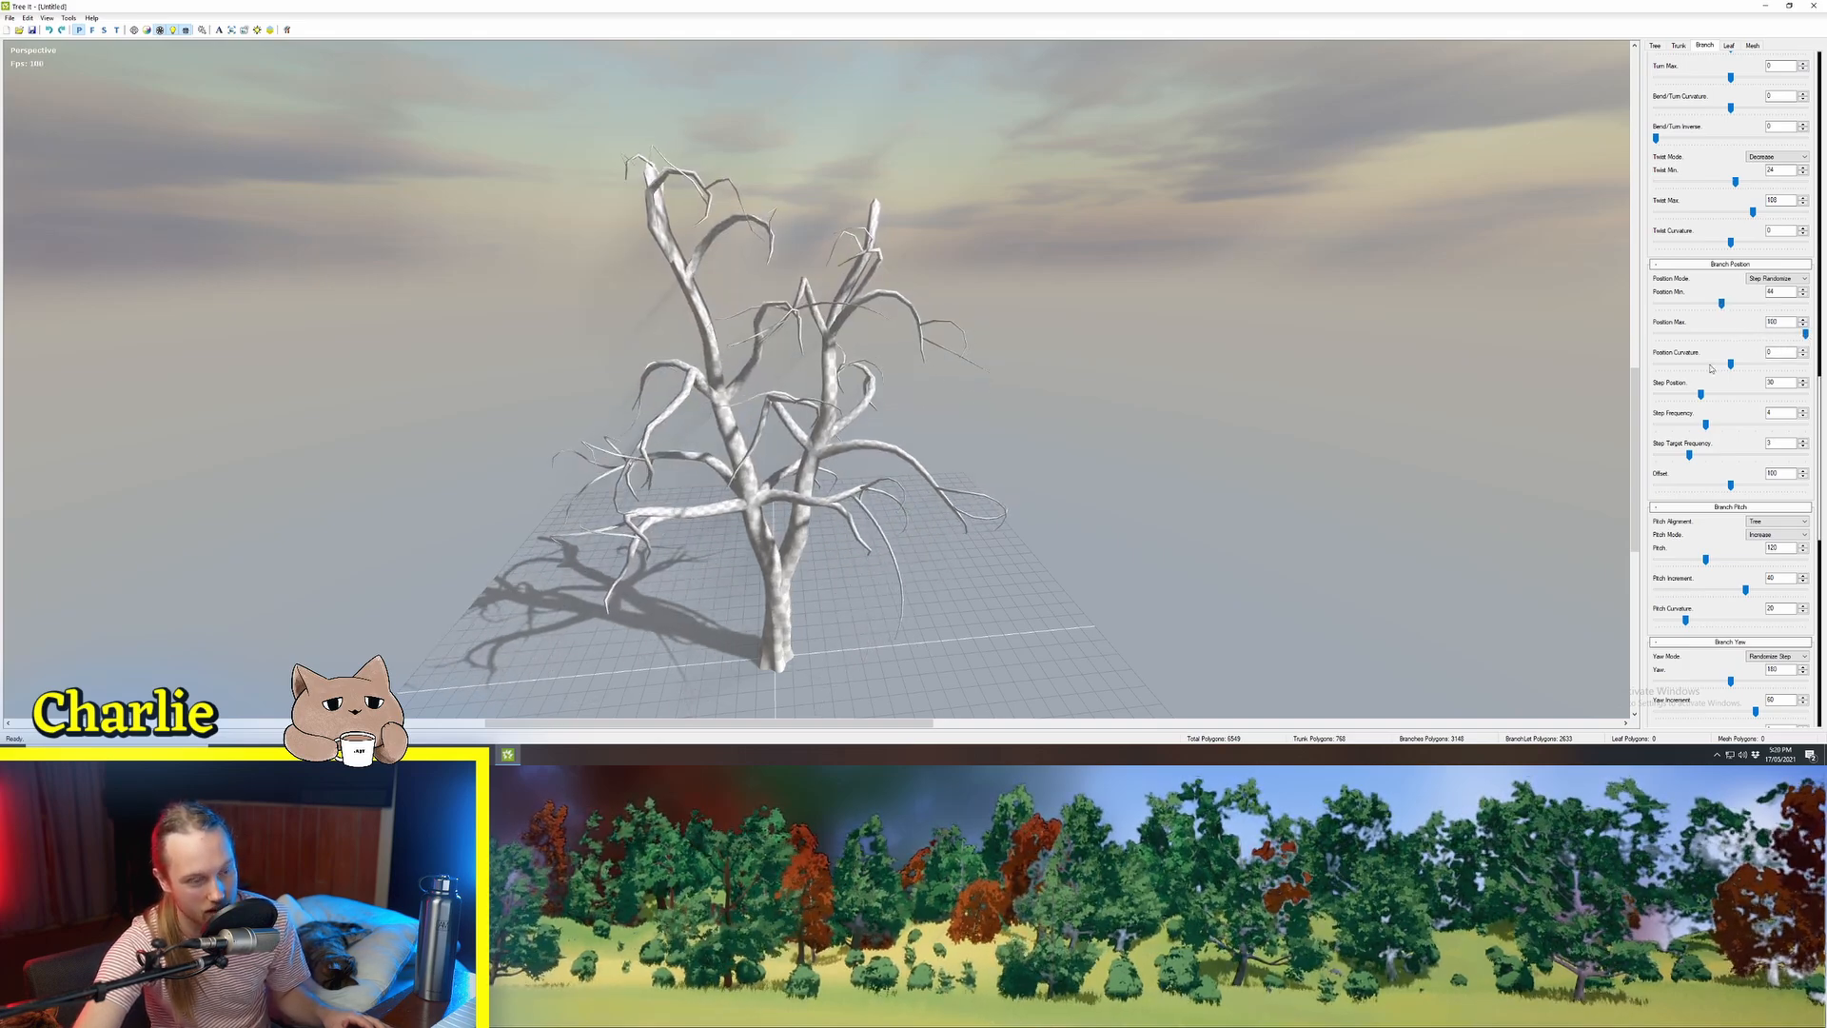
click(1729, 45)
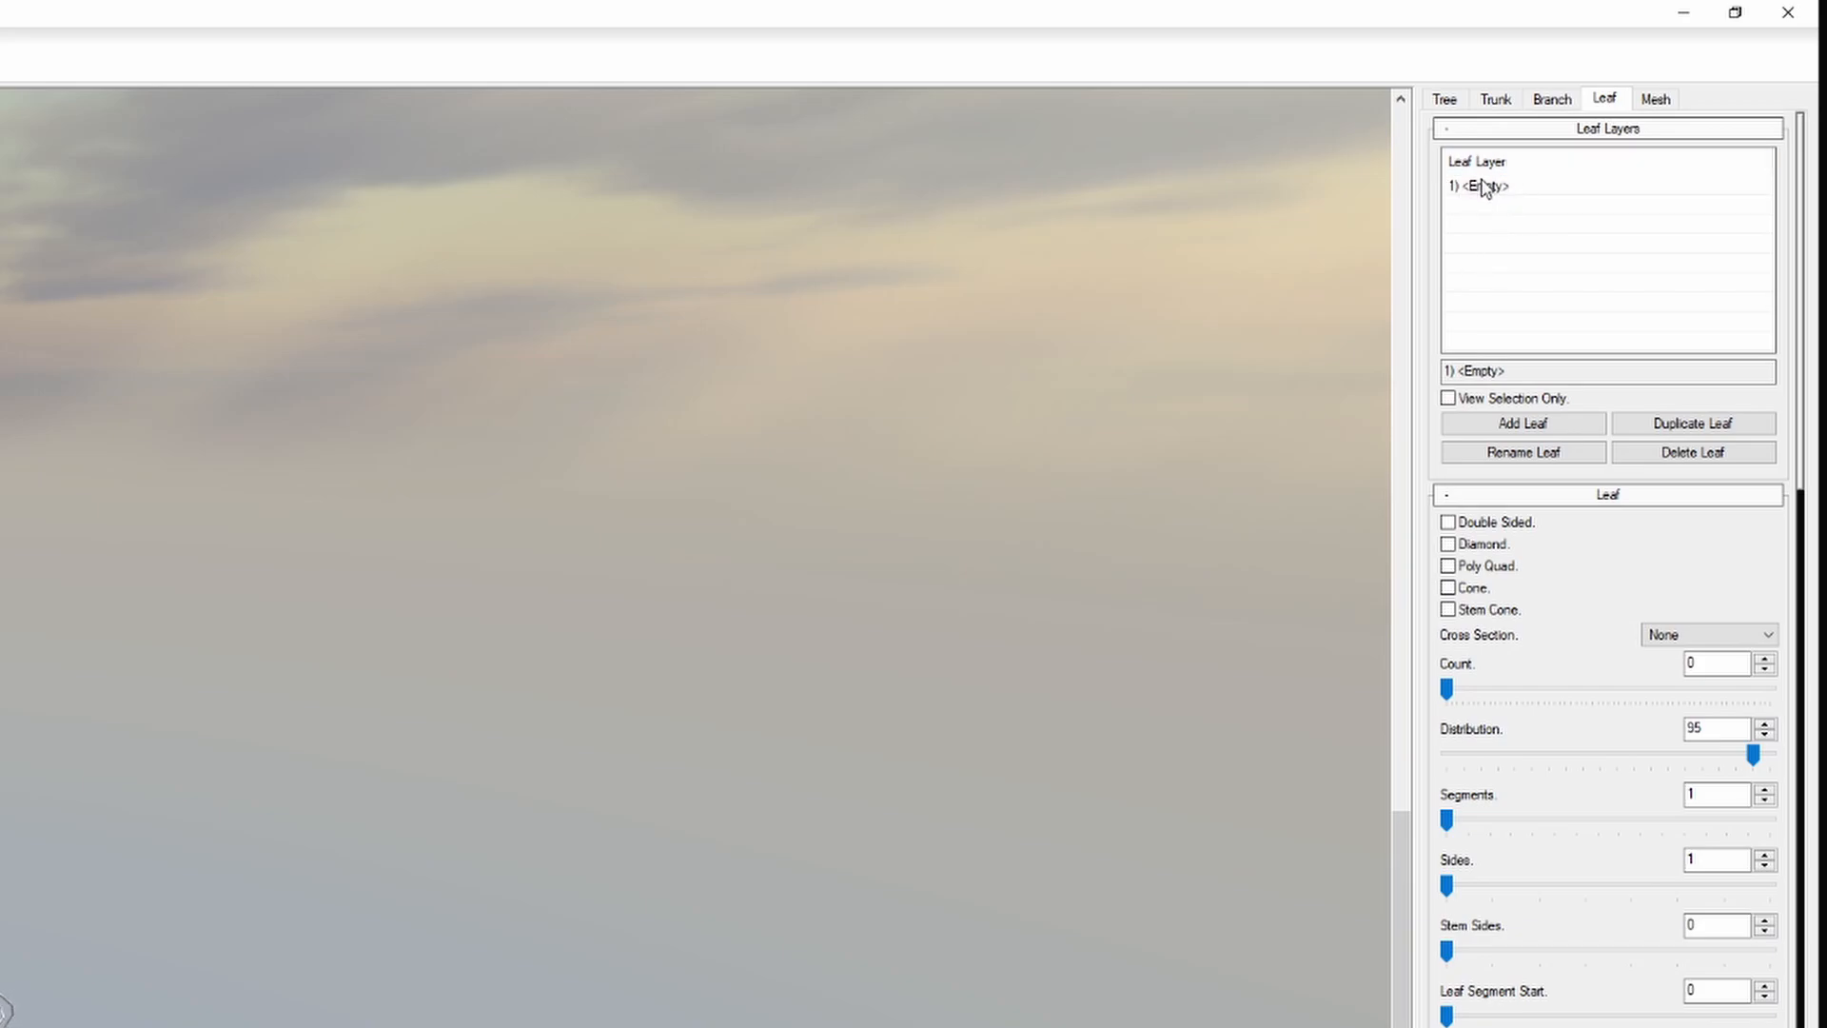
mouse_move(1504, 288)
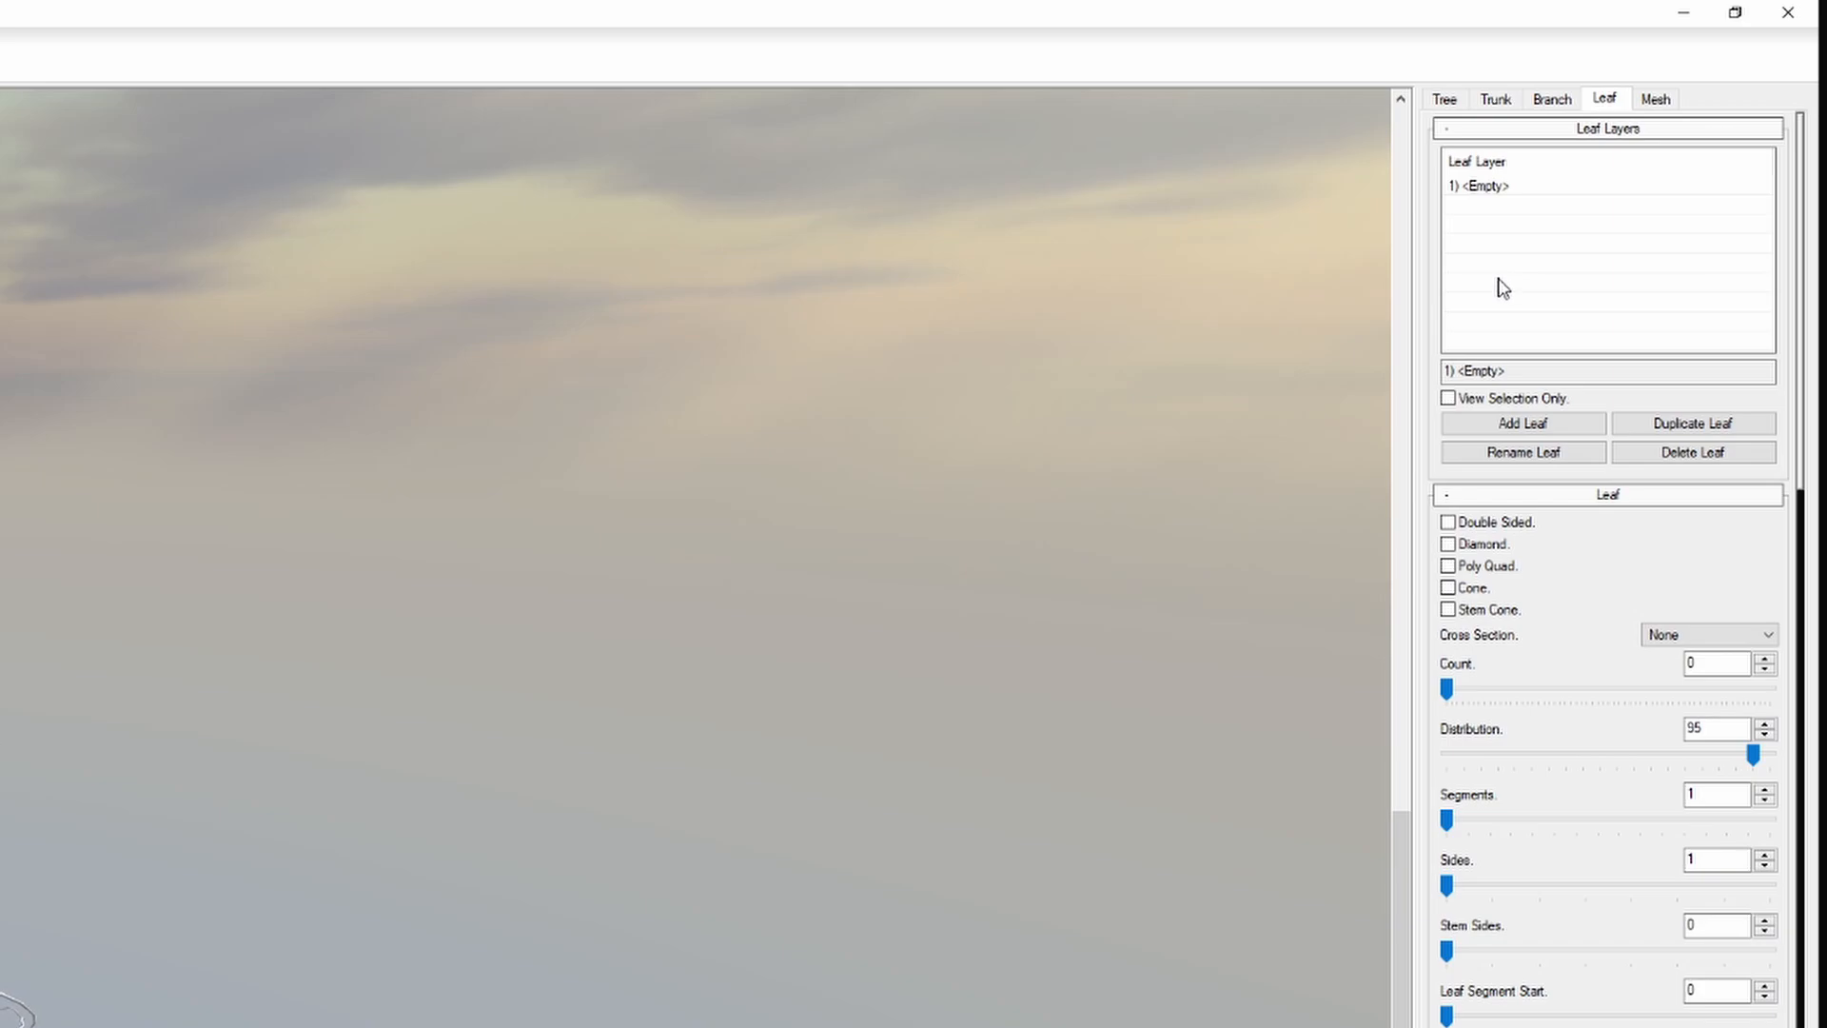
mouse_move(1584, 499)
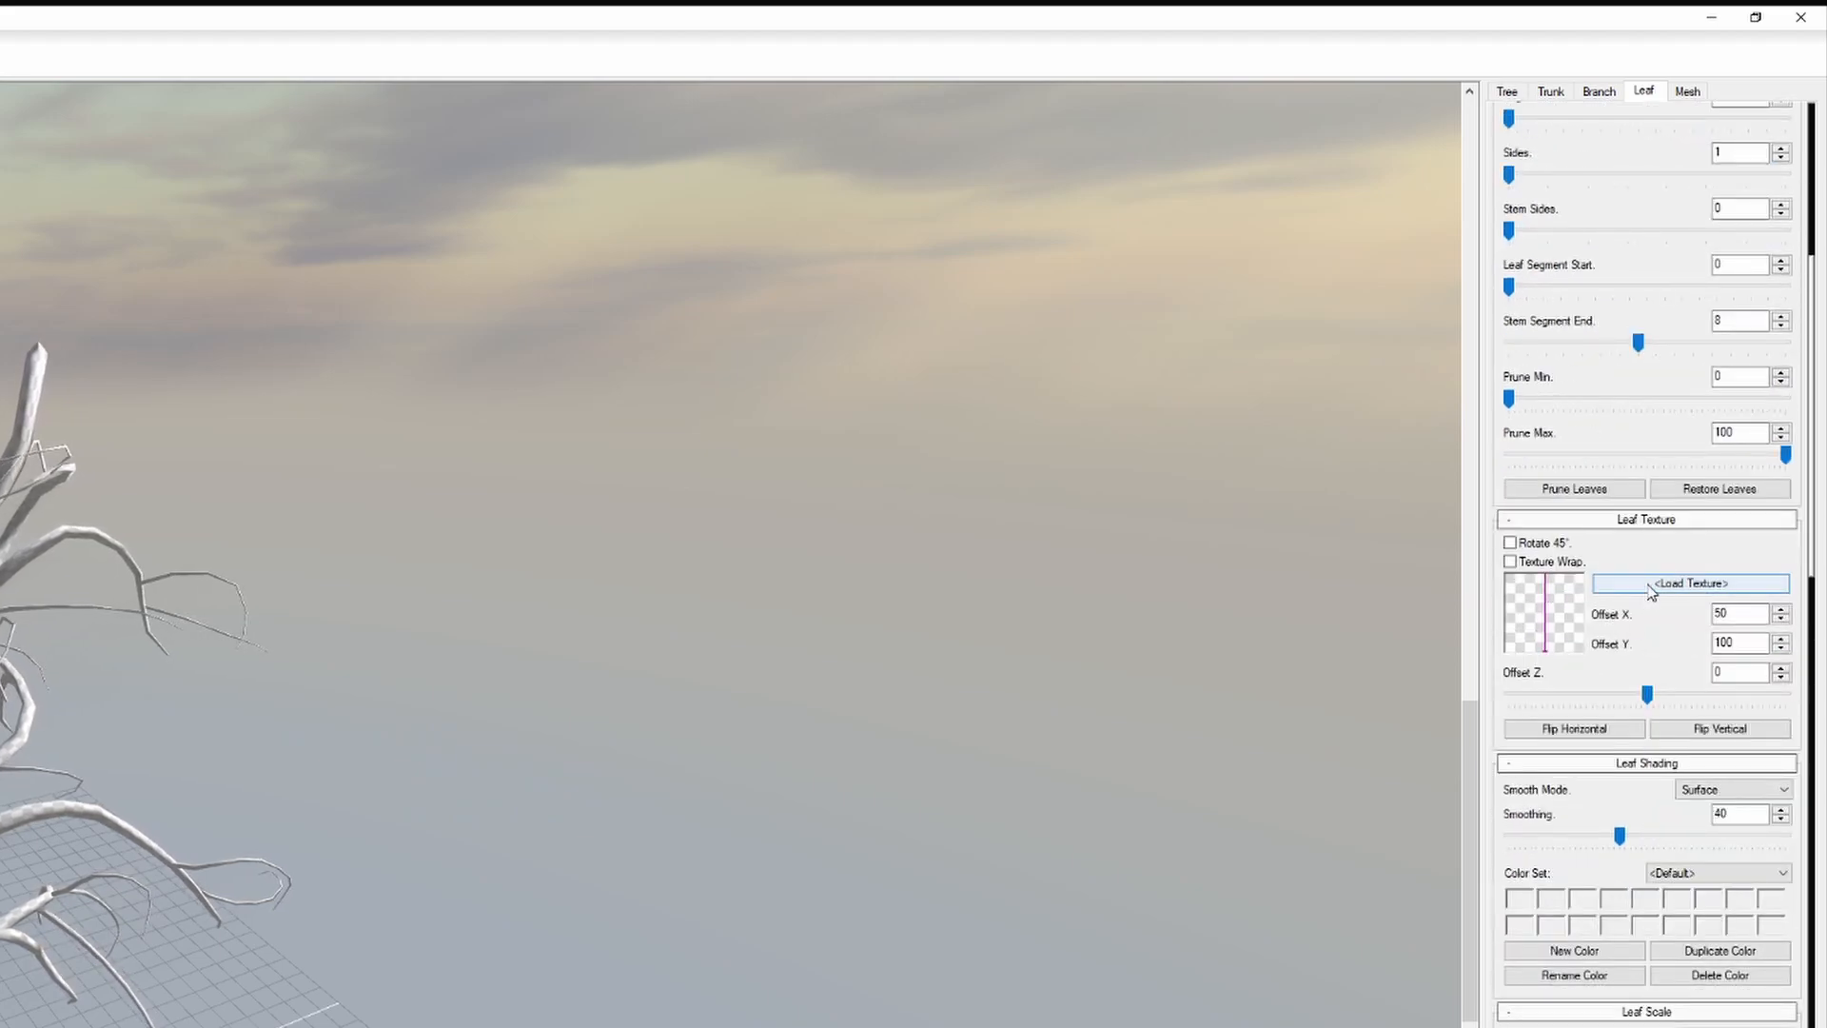
Load willow branch_s.png from the willow folder as the leaf texture
click(1688, 582)
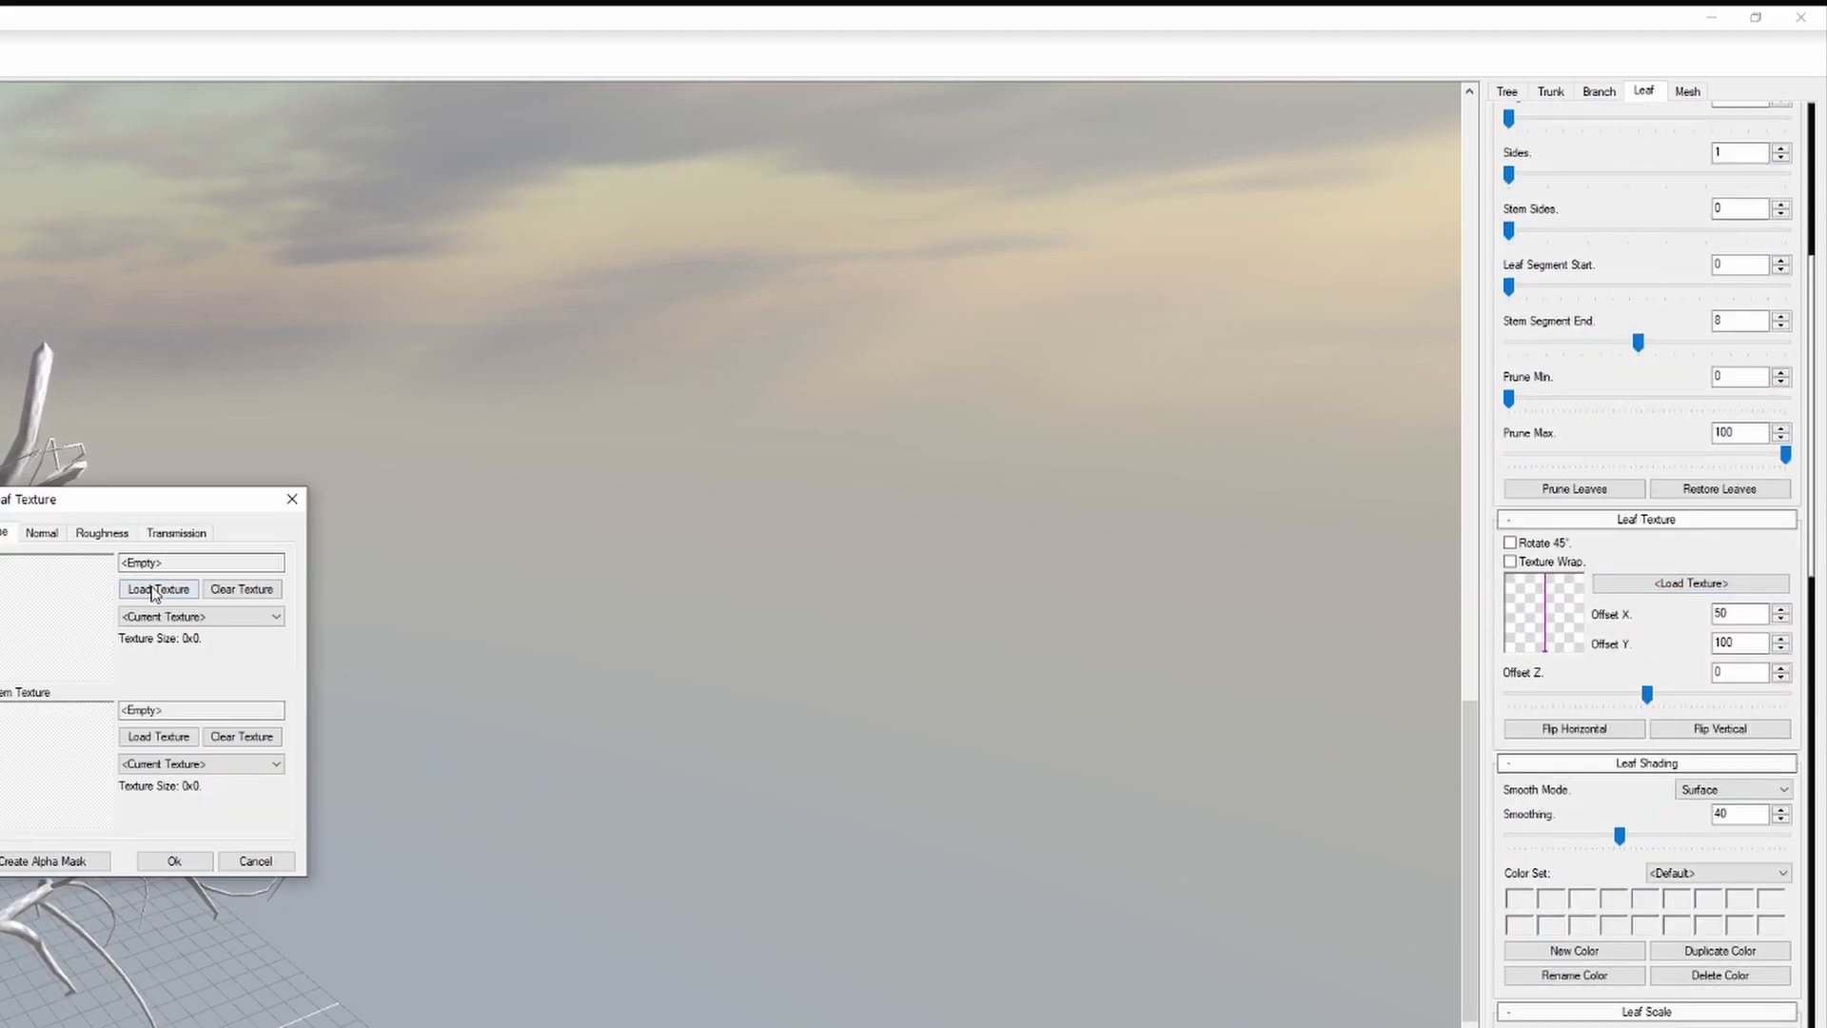
click(157, 588)
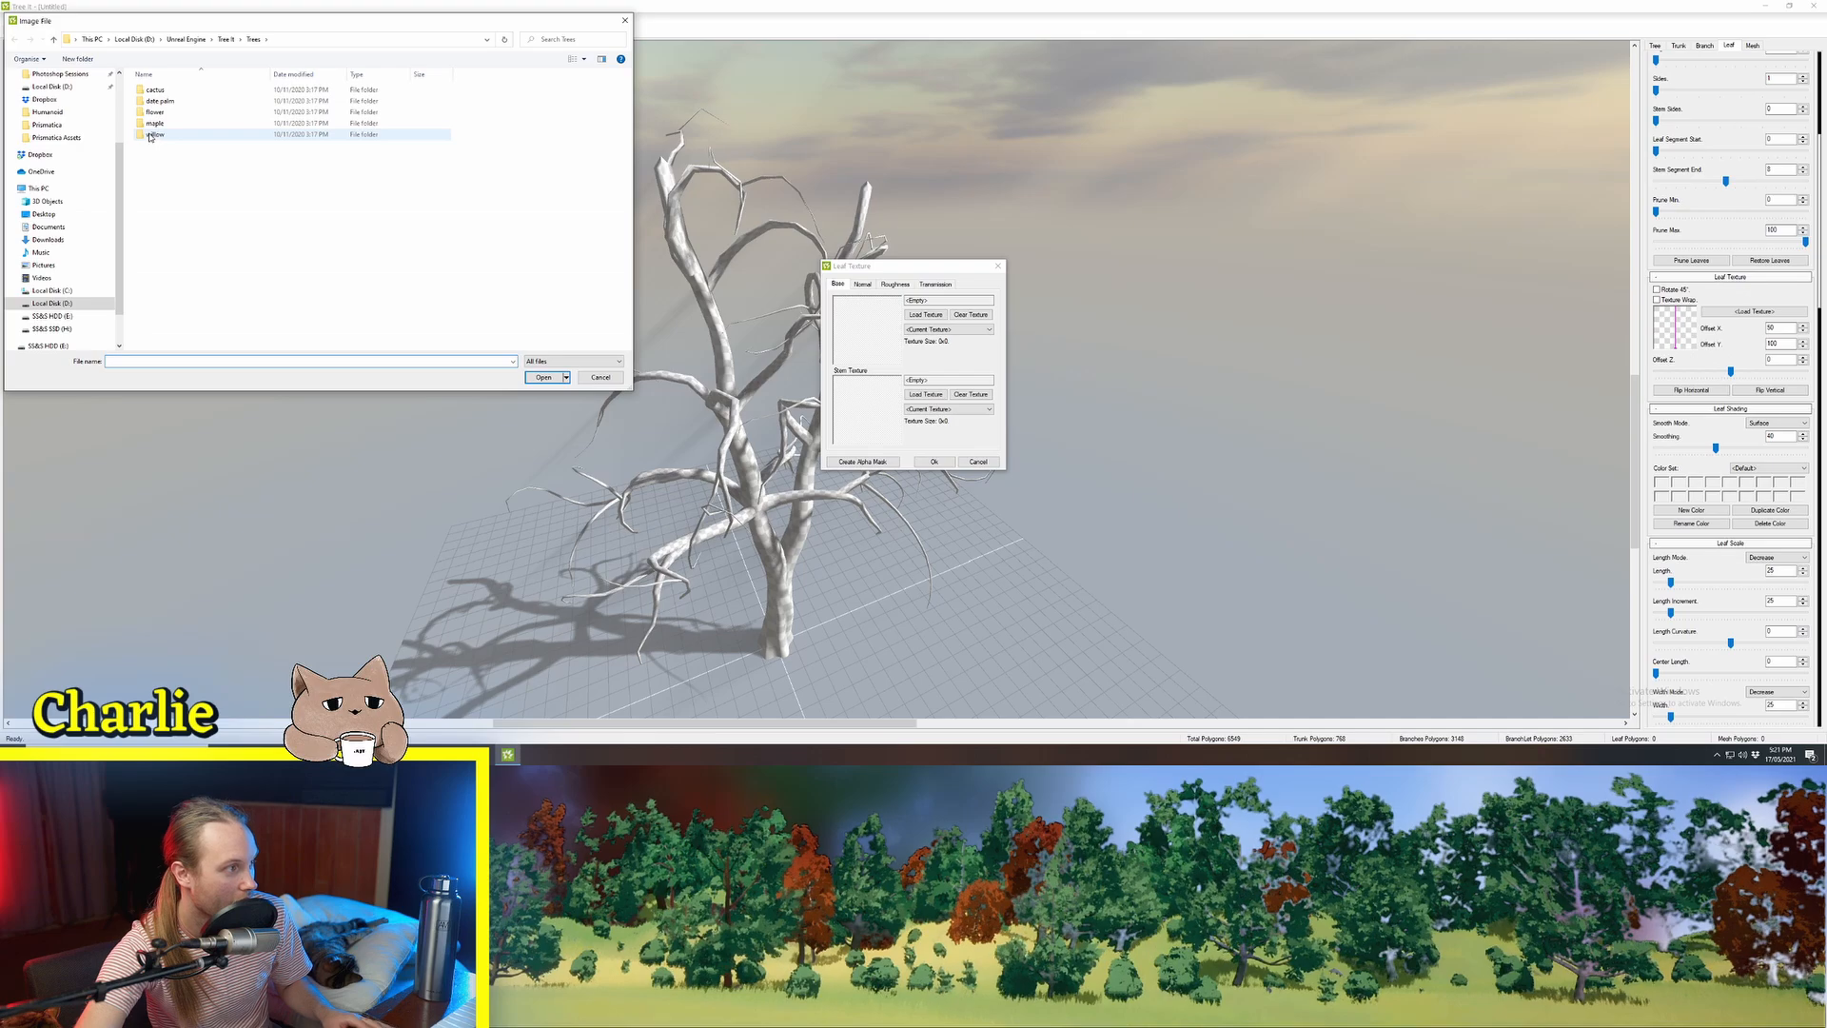
double_click(153, 133)
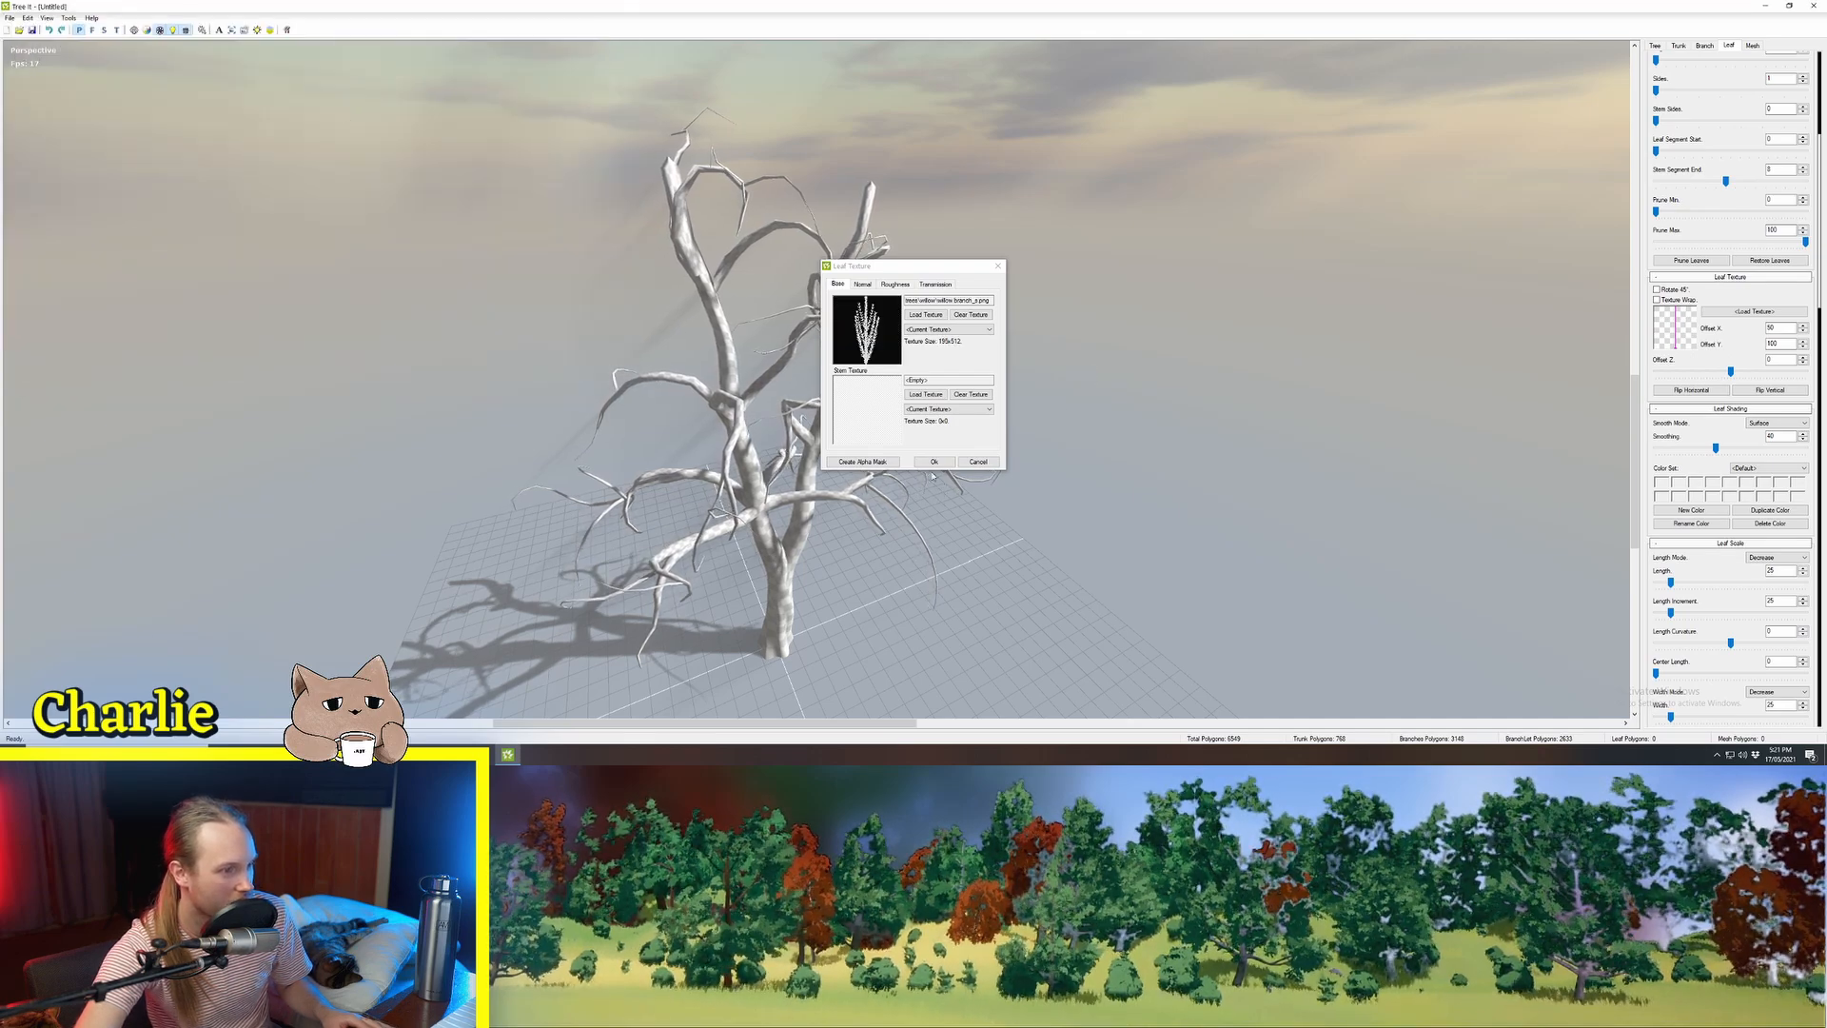
click(933, 461)
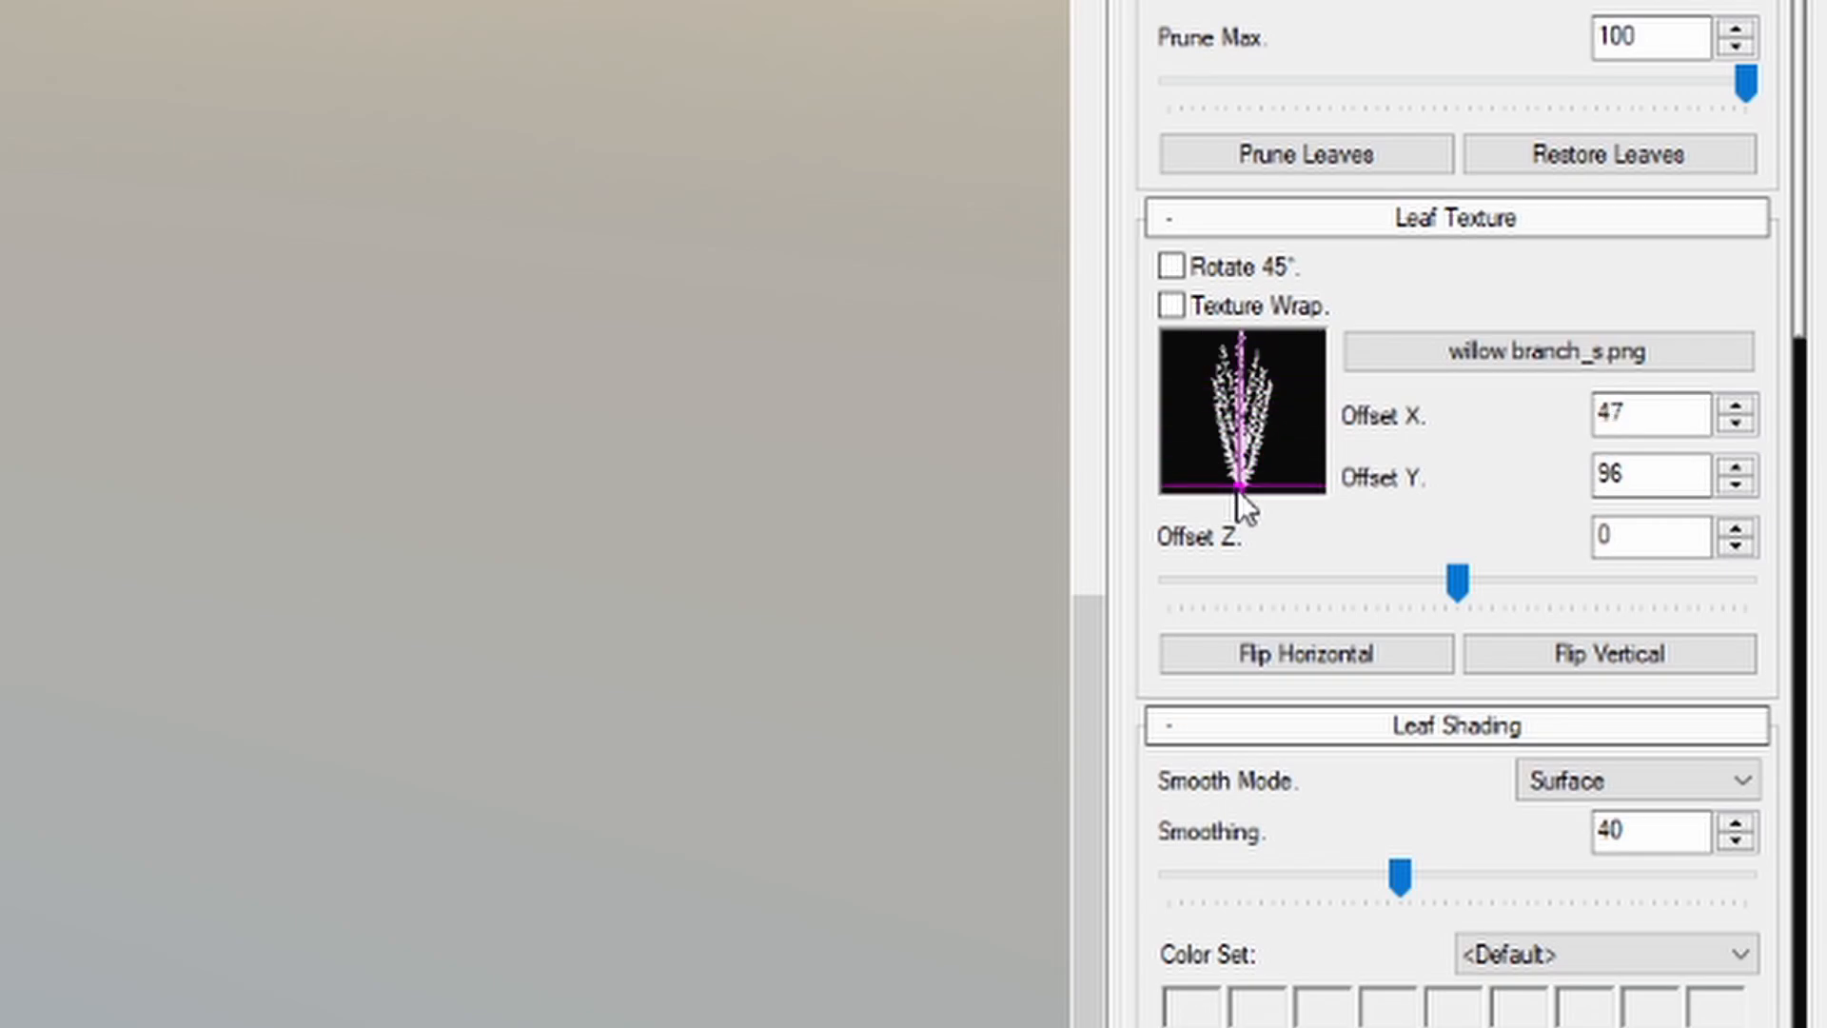
Drag the leaf pivot crosshair to the branch stem base, around X 47, Y 96
drag(1241, 489, 1241, 484)
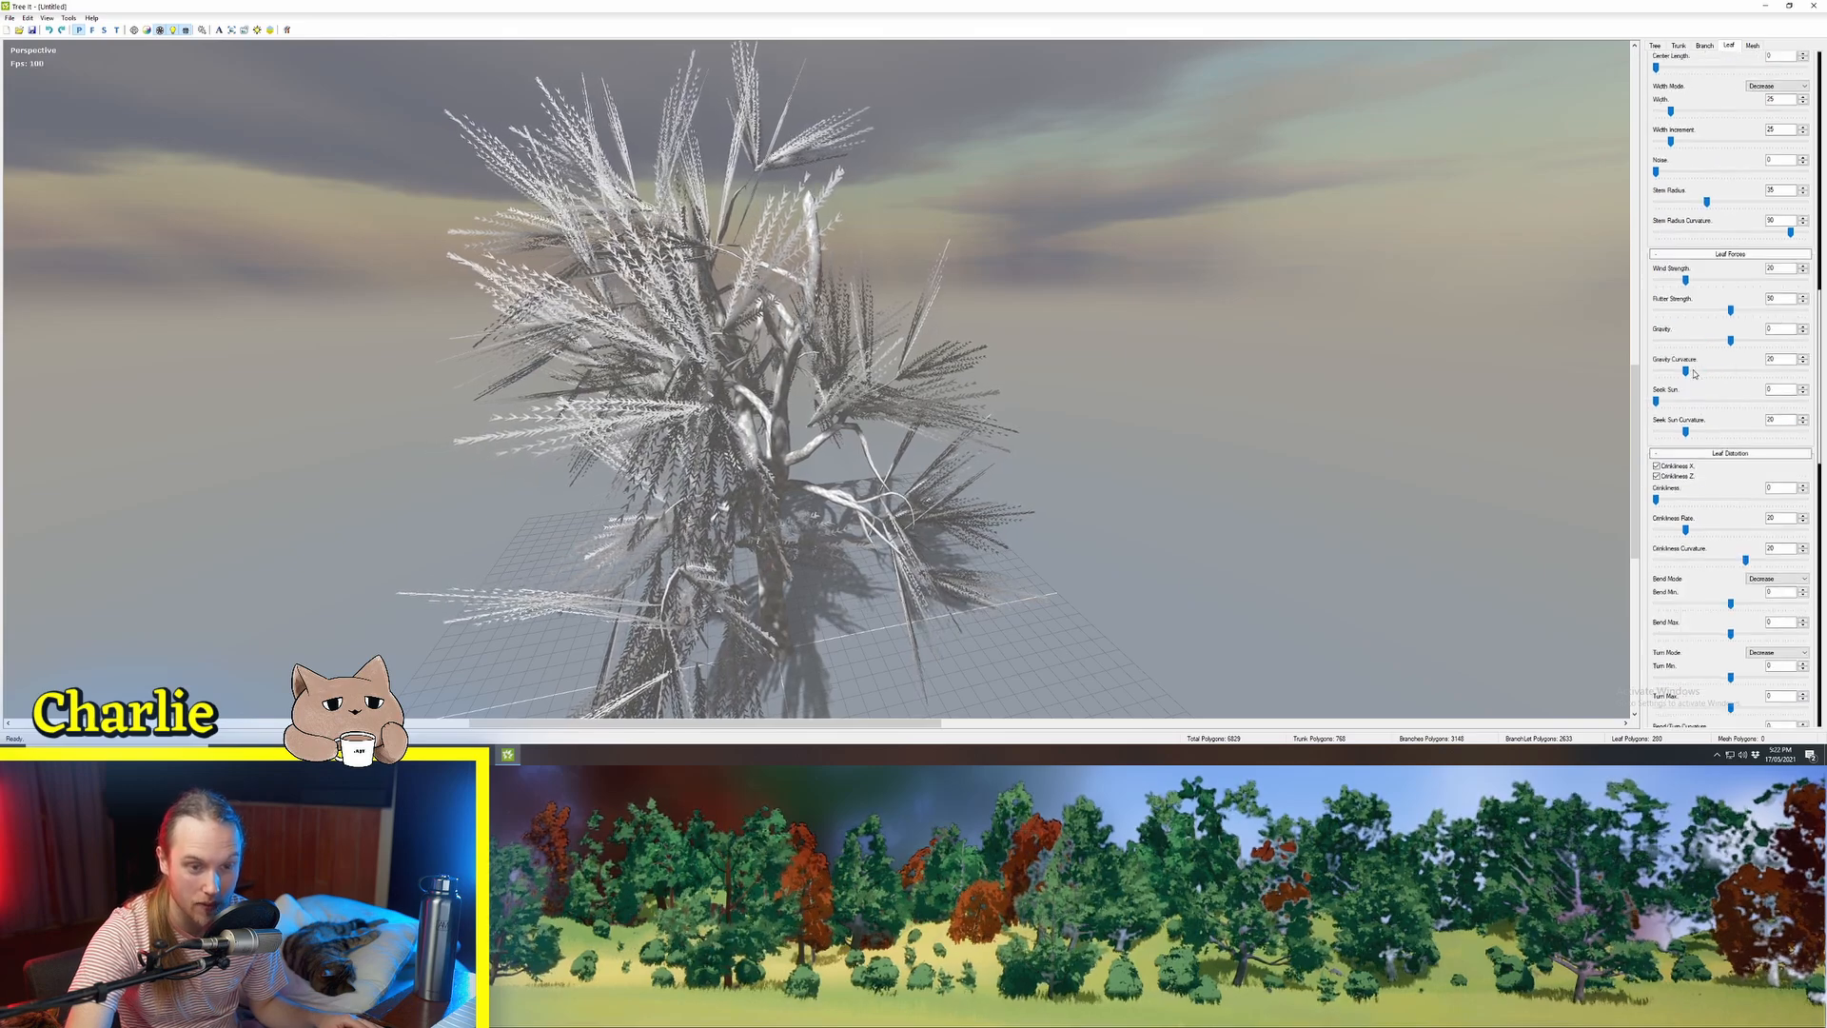
Adjust a Leaf Forces slider so the willow leaf cards hang downward
drag(1730, 339, 1745, 339)
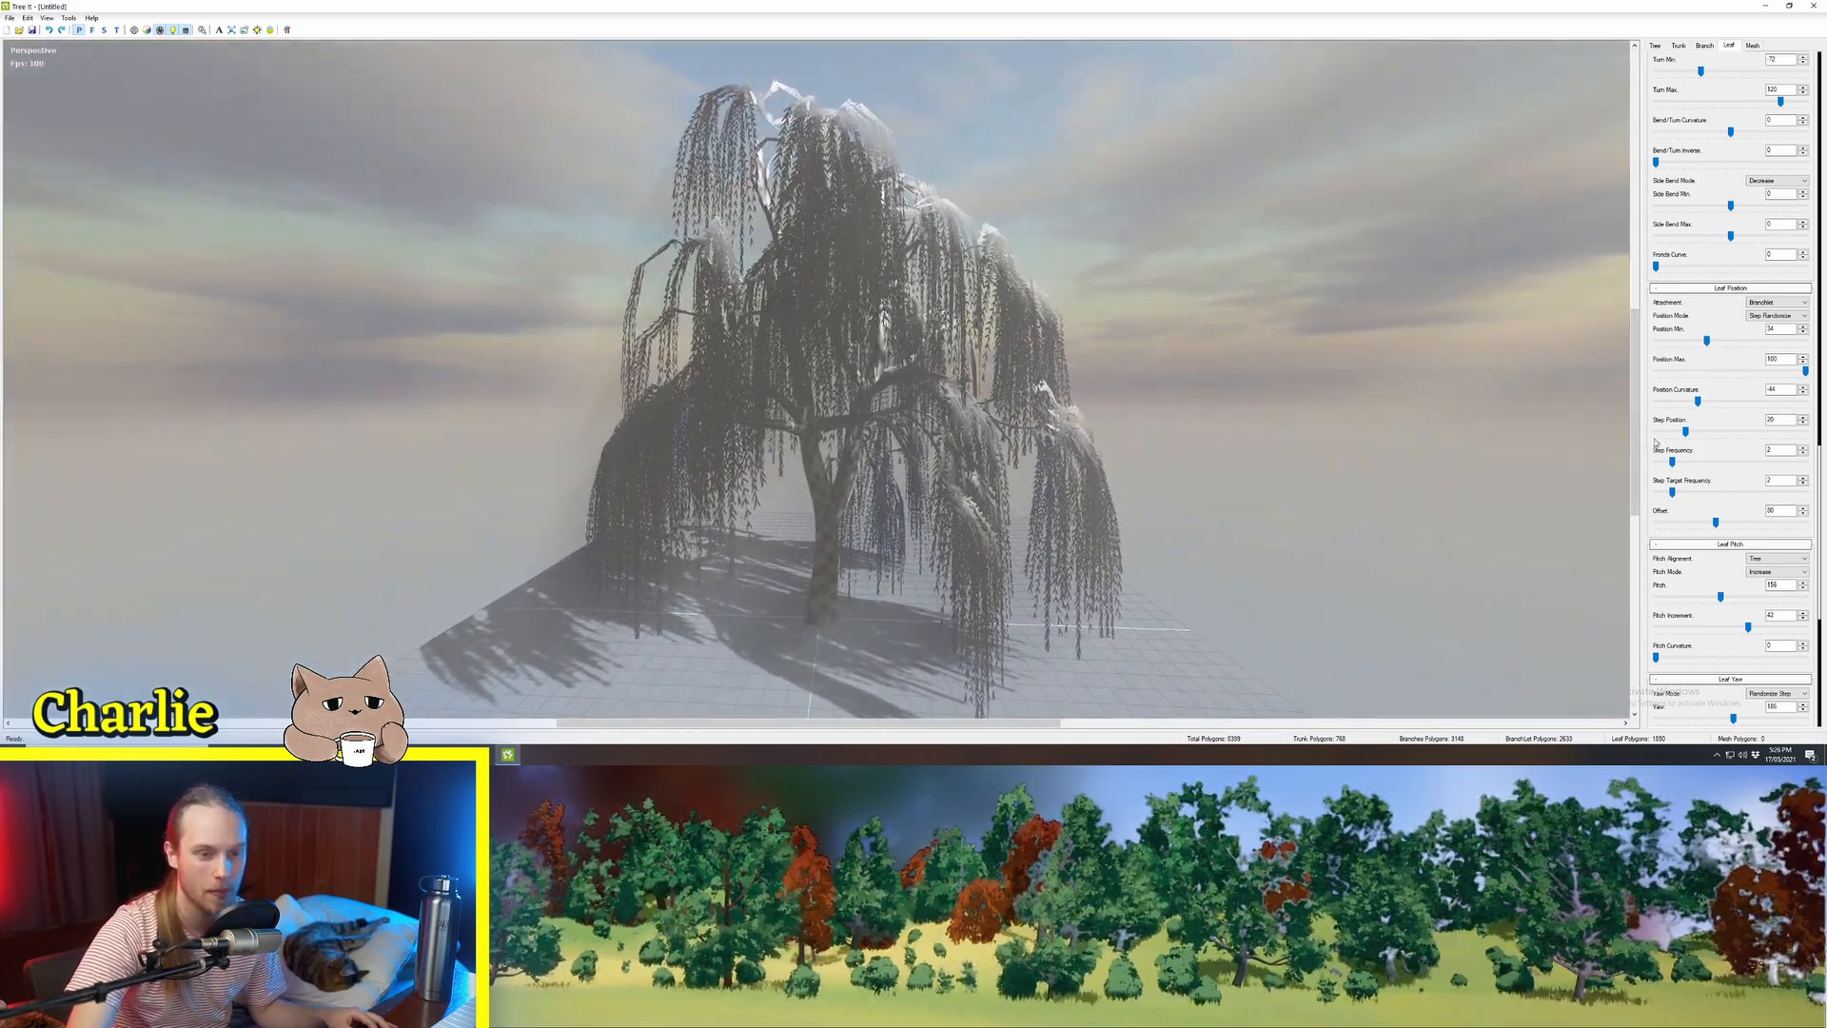
Start an Autodesk Filmbox (.fbx) export from File > Export
click(10, 17)
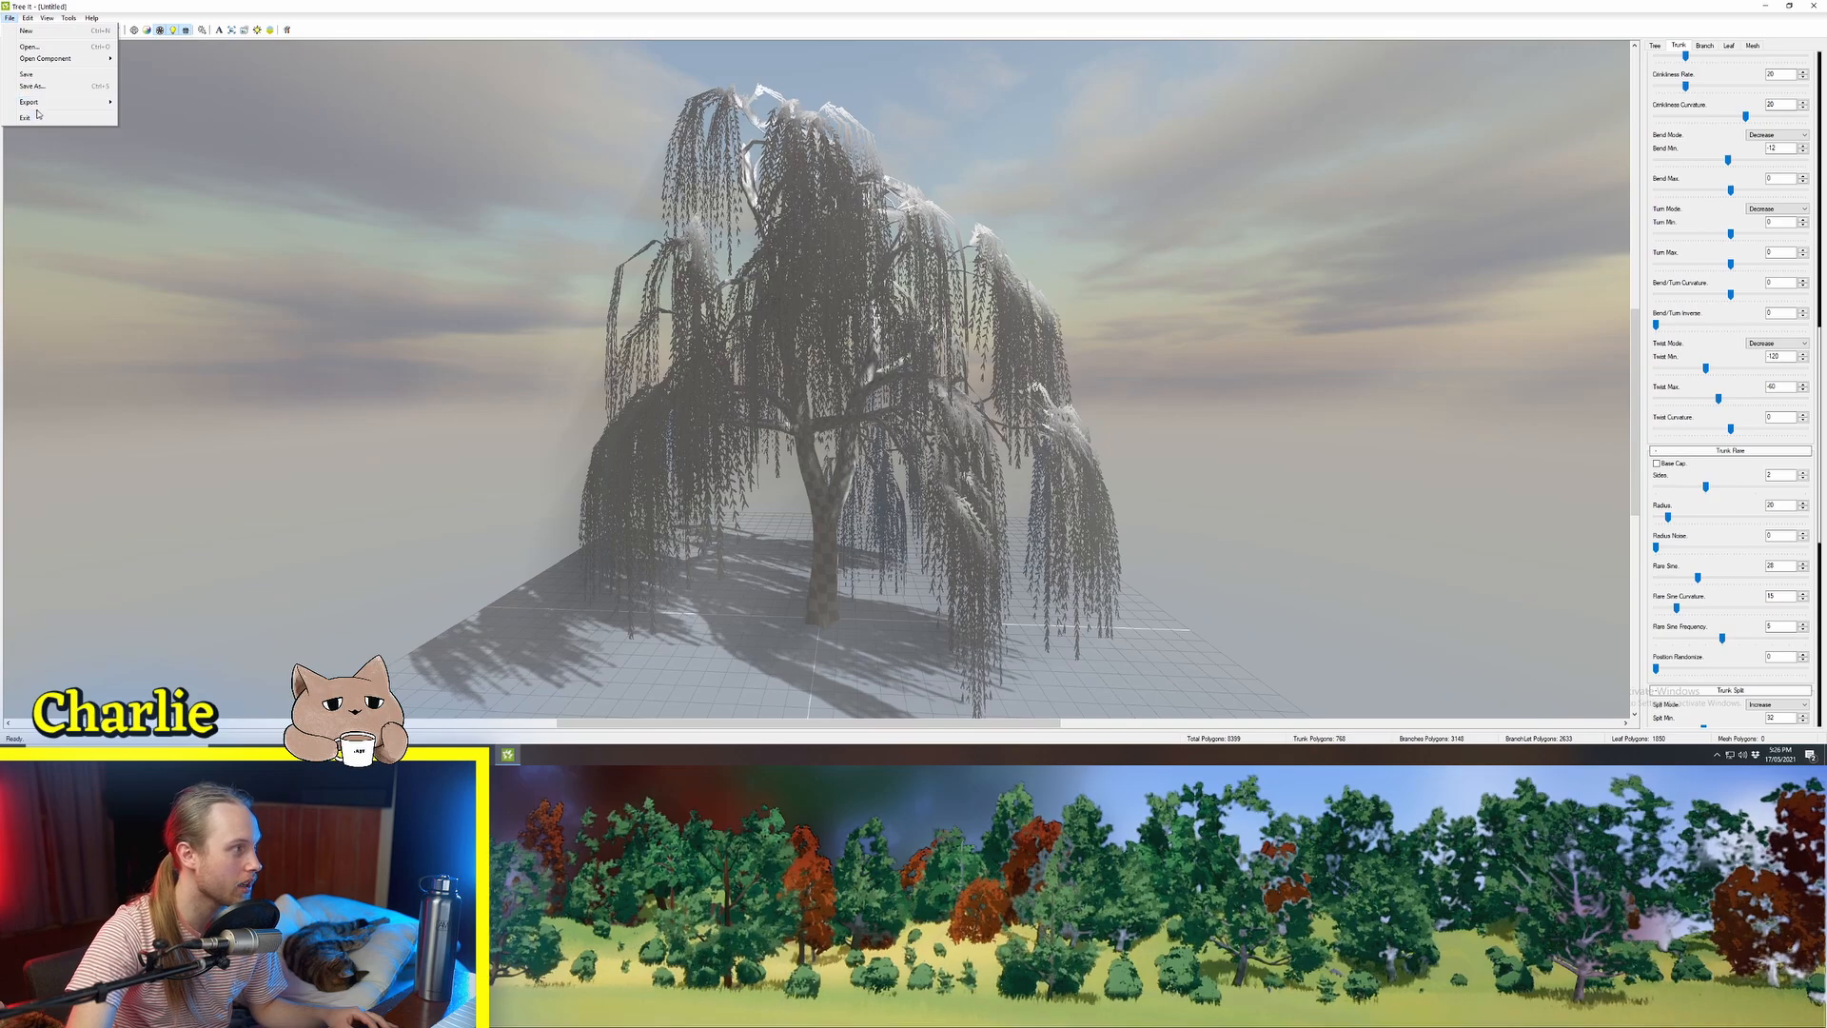
click(27, 102)
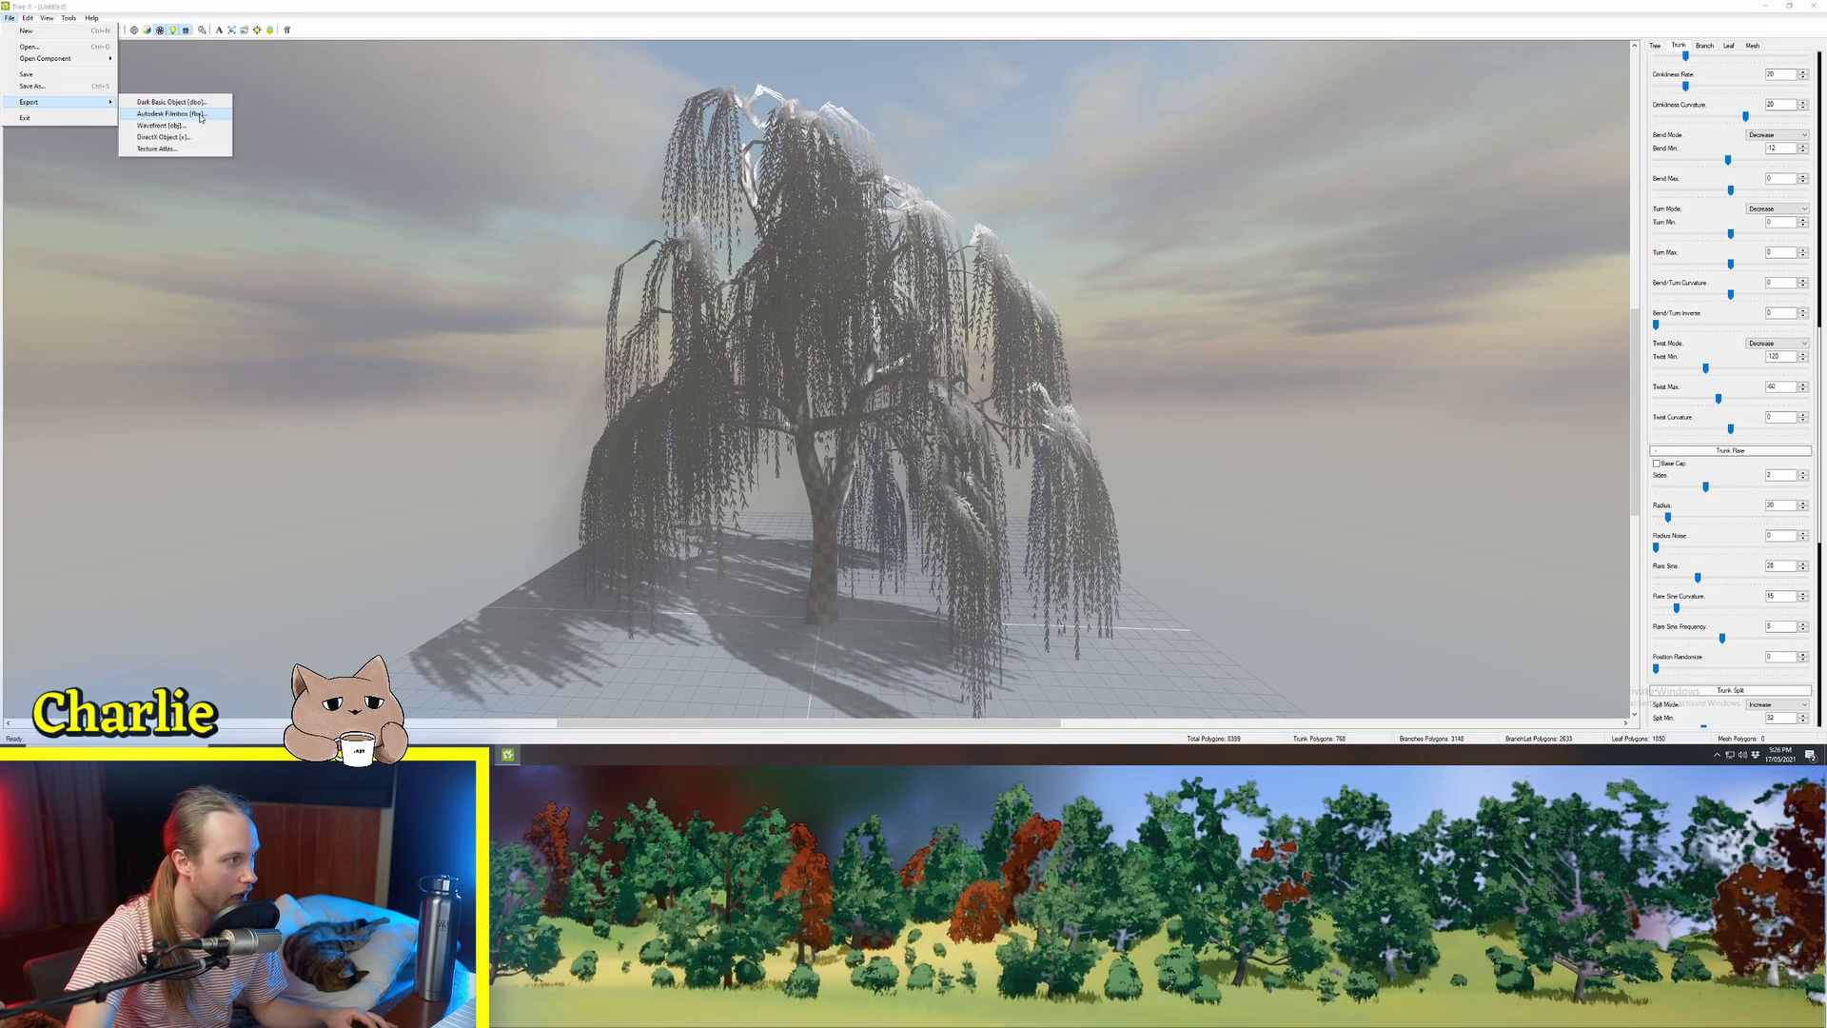
click(167, 113)
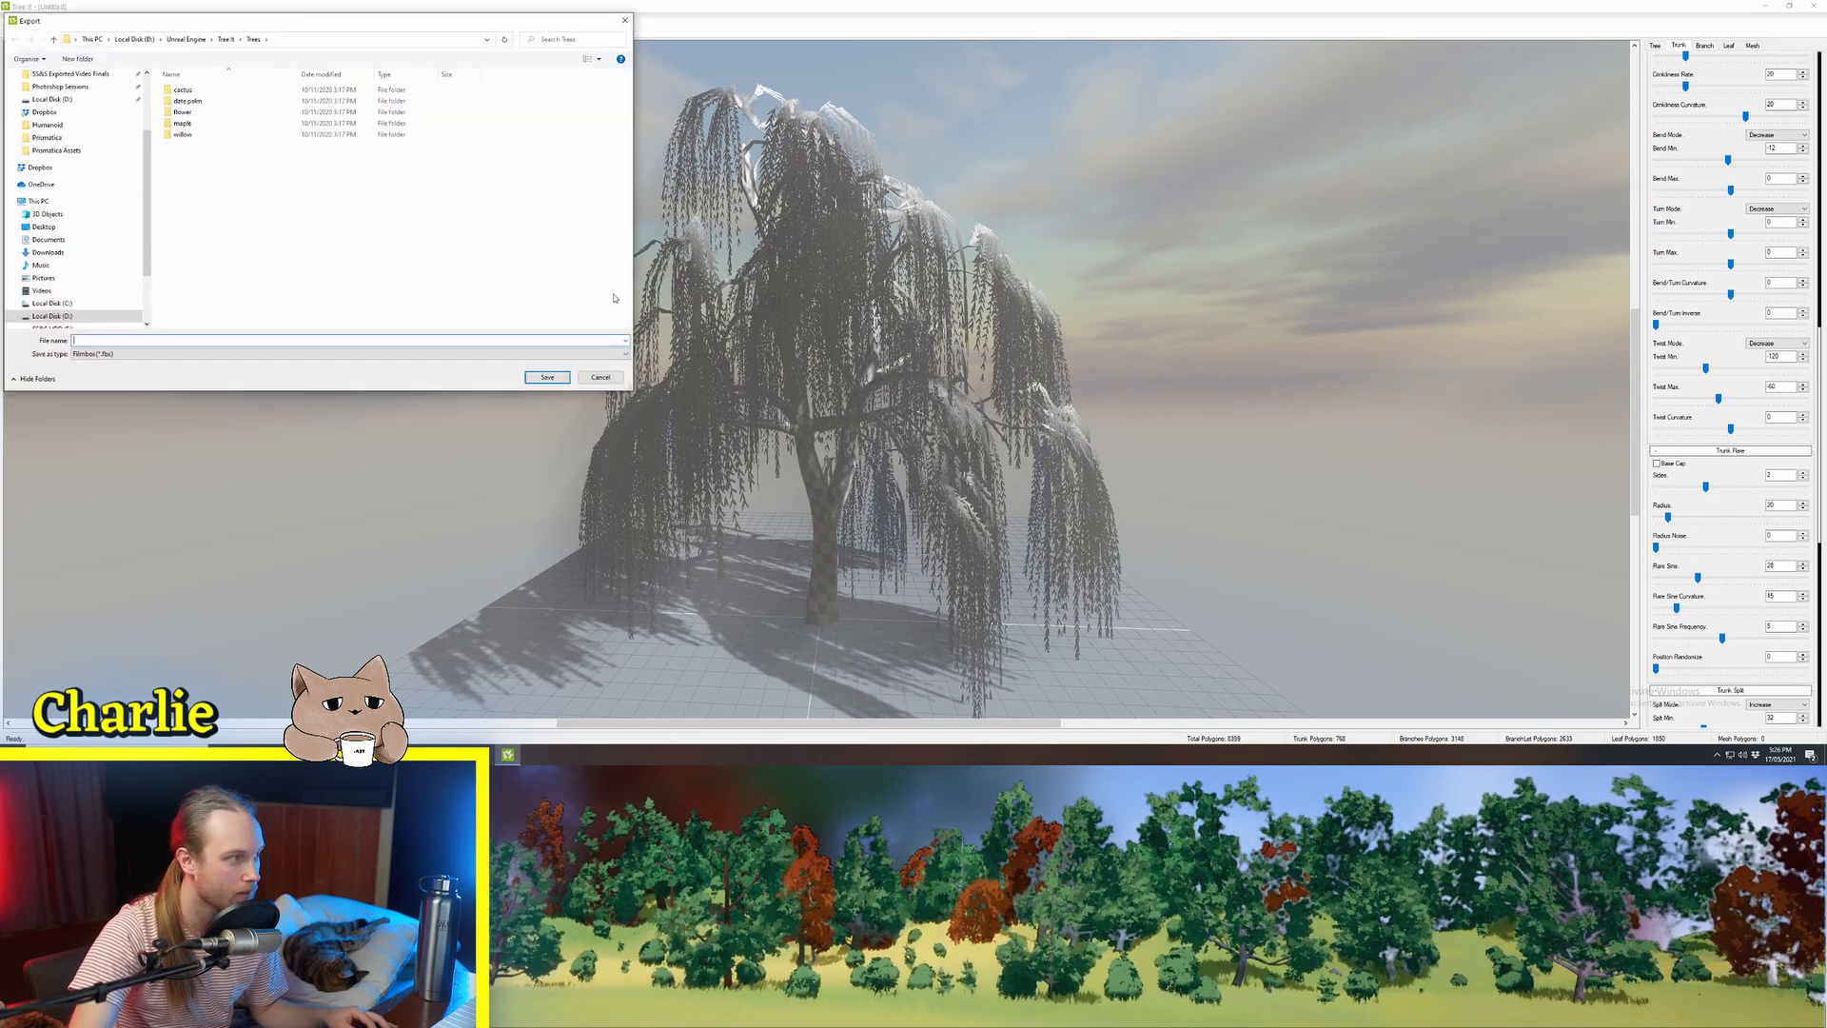
click(601, 377)
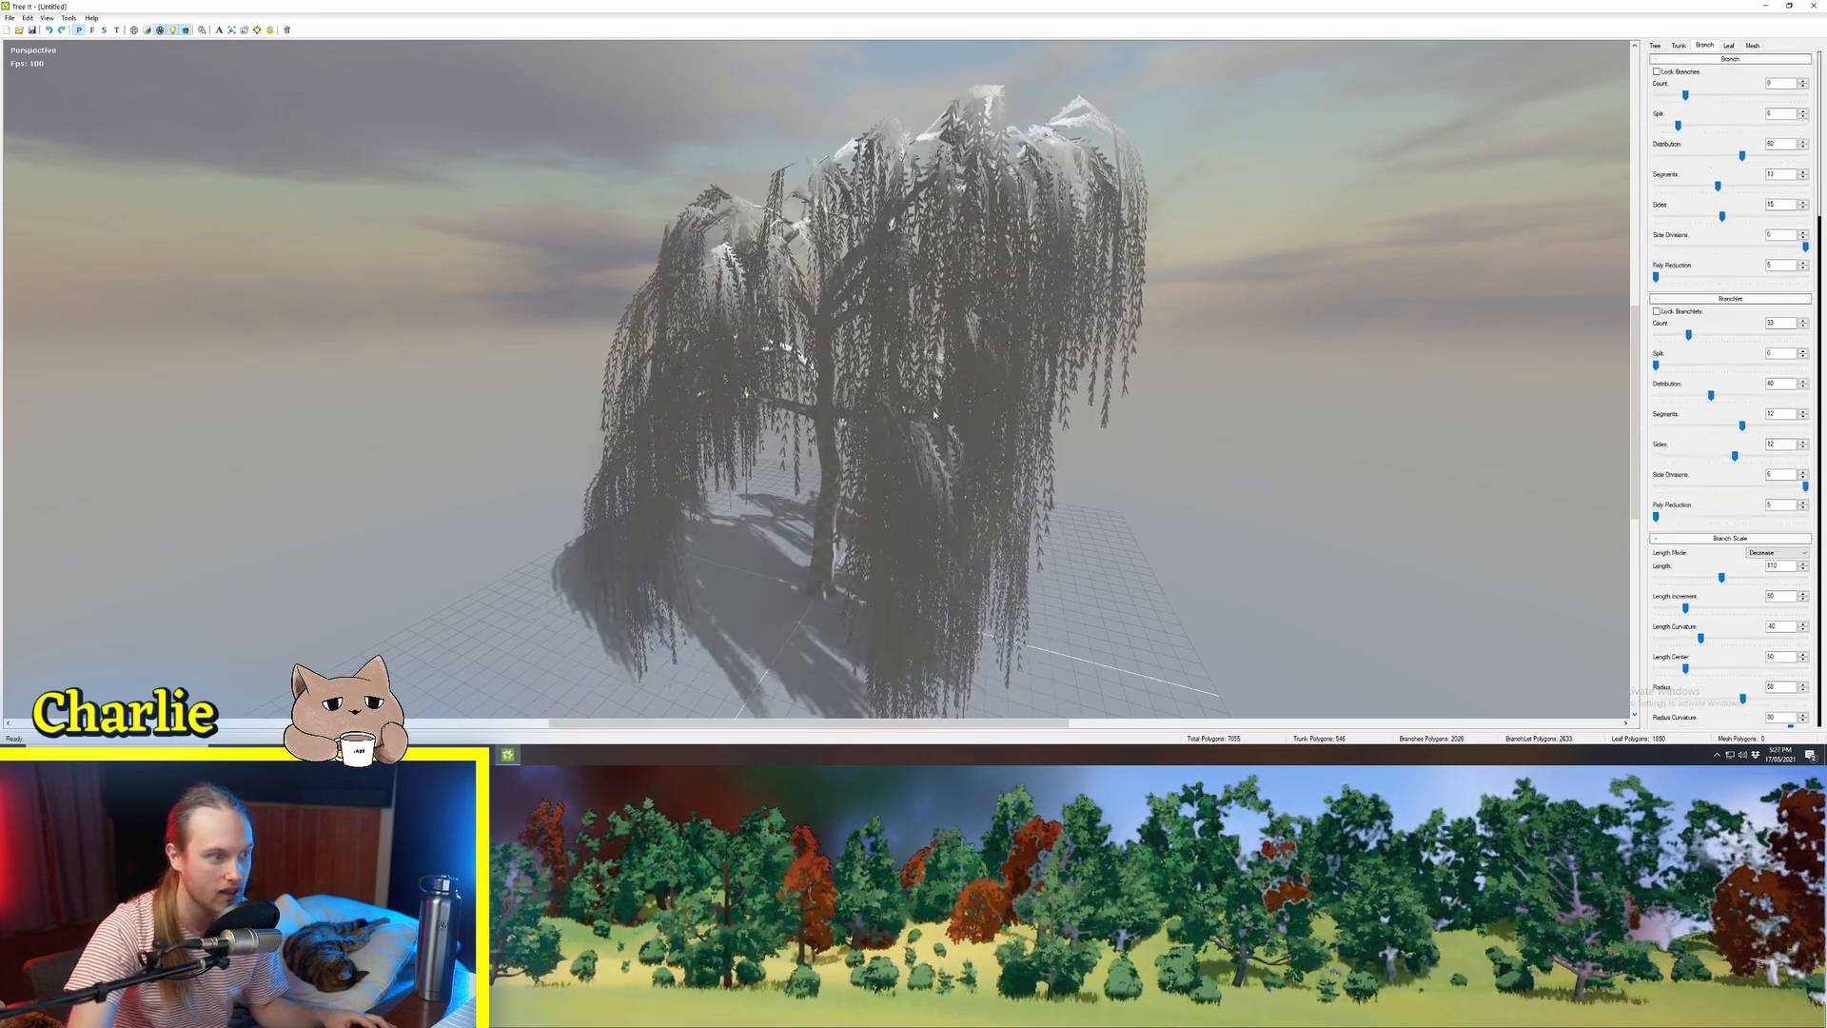
Open the Leaf tab settings to begin thinning and lengthening the hanging strands
click(1729, 46)
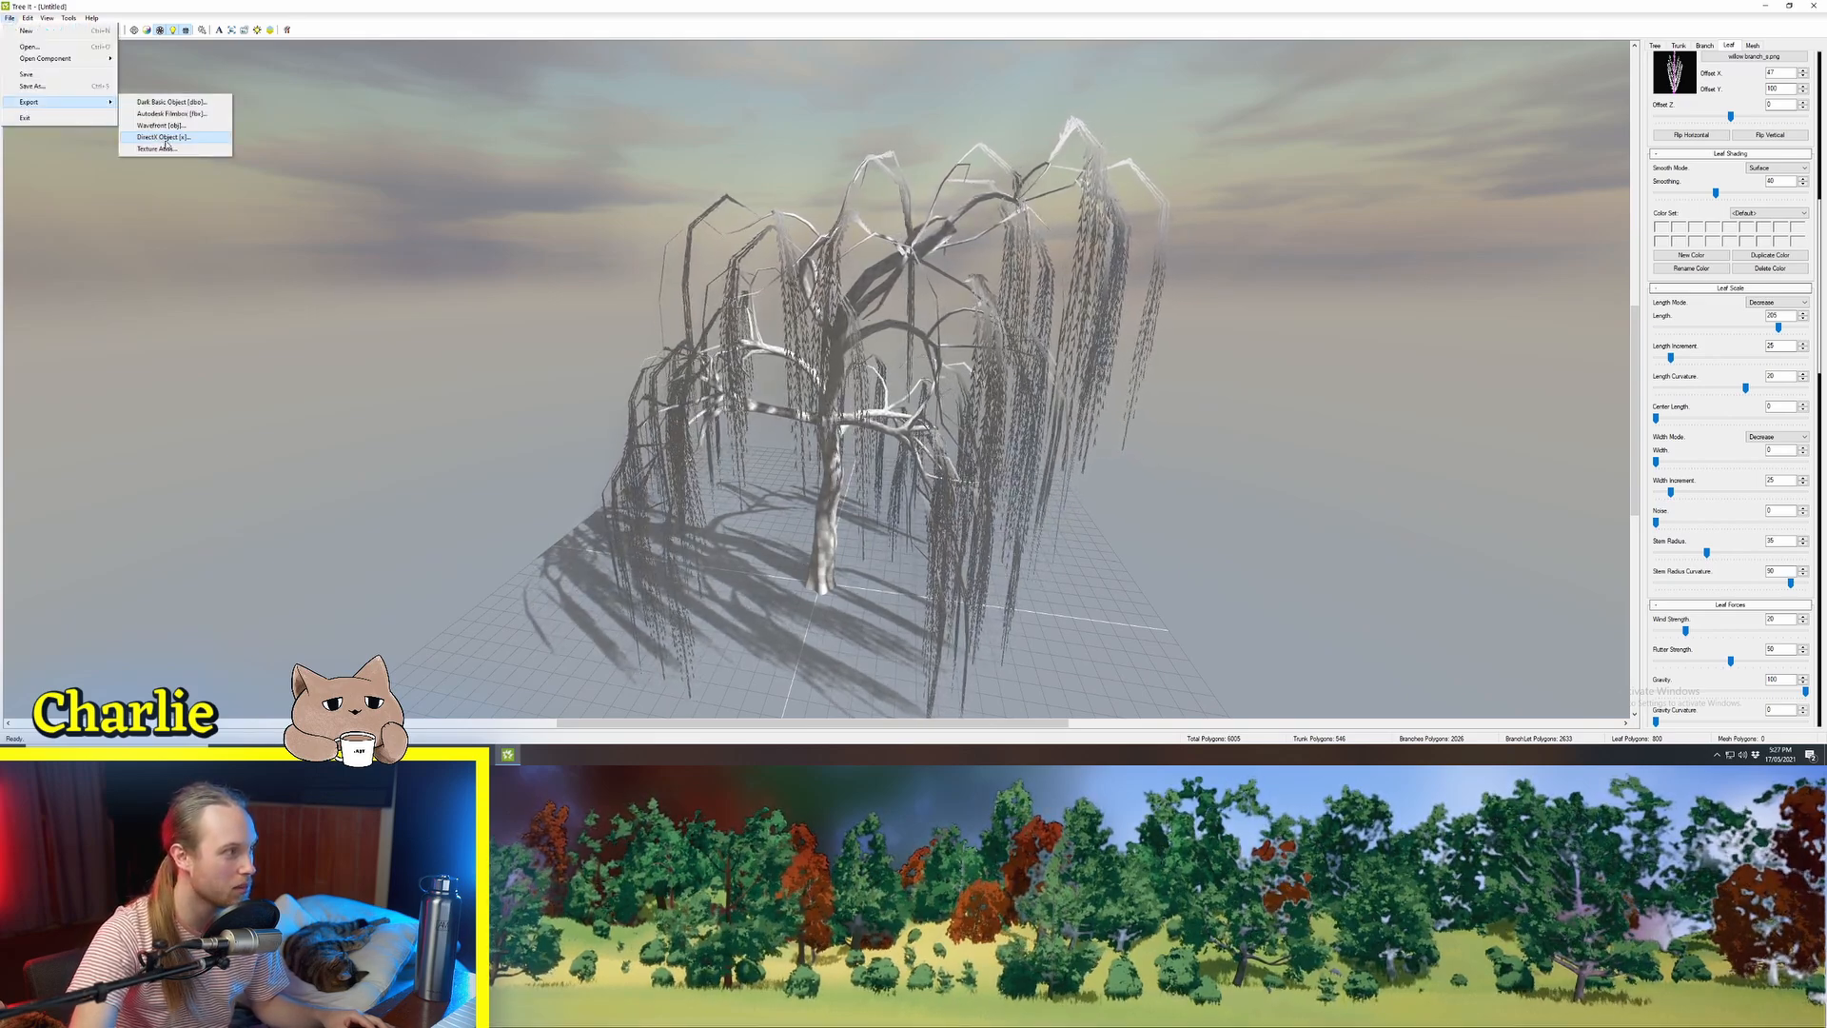
Choose the FBX export format for the reshaped willow from File > Export
click(171, 113)
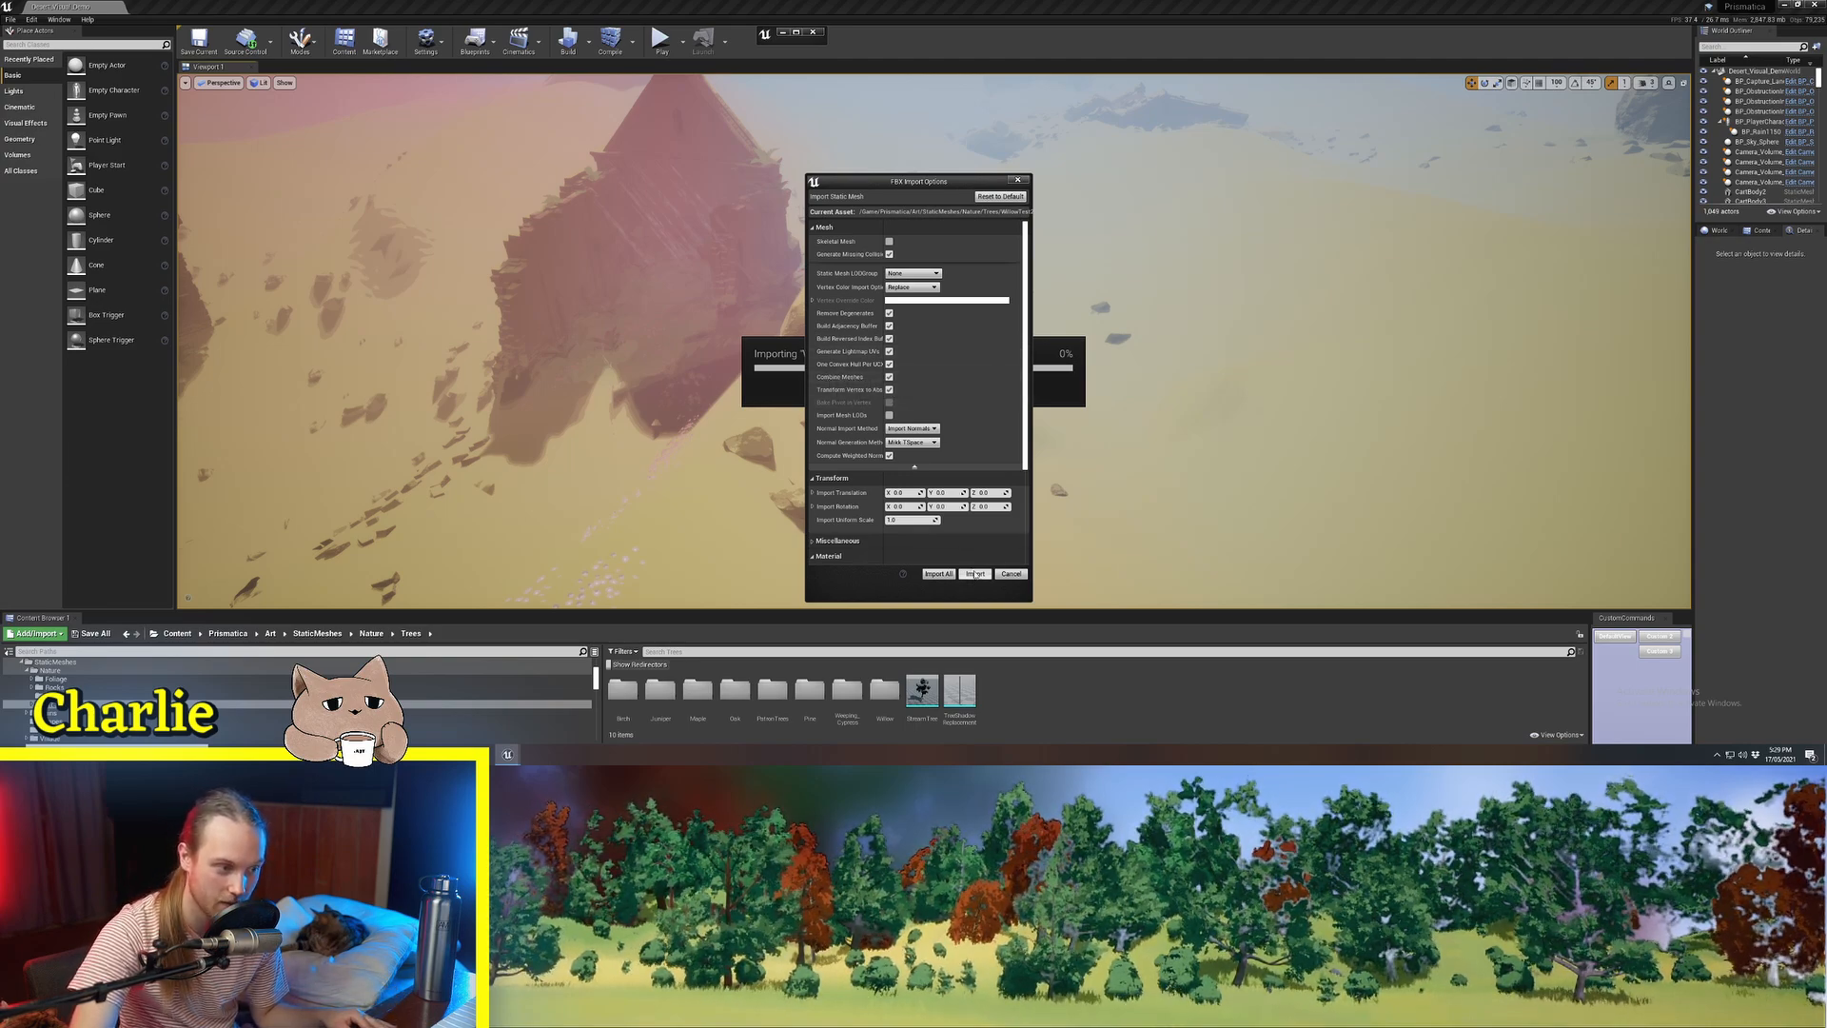
Import the willow FBX with Import All and place the mesh among the desert rocks
click(974, 573)
text(dist)
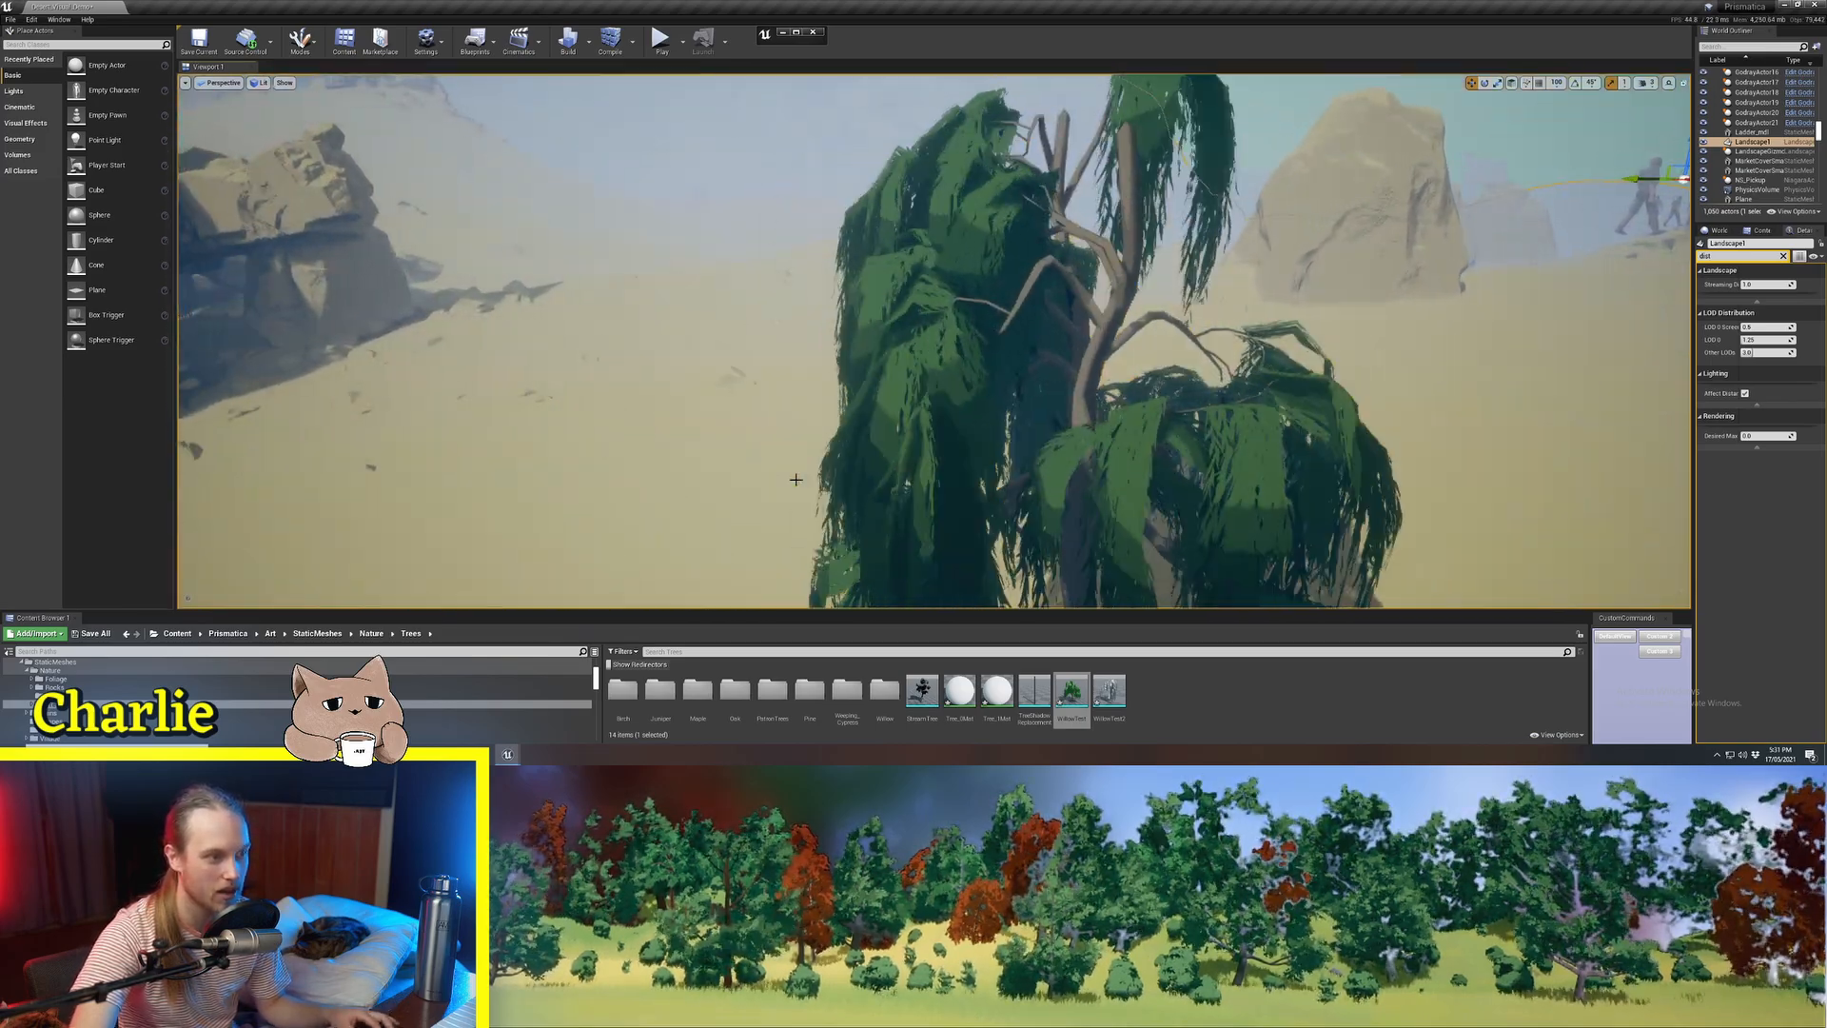
Open the viewport View Mode menu to reach Optimization Viewmodes for the willow
click(261, 83)
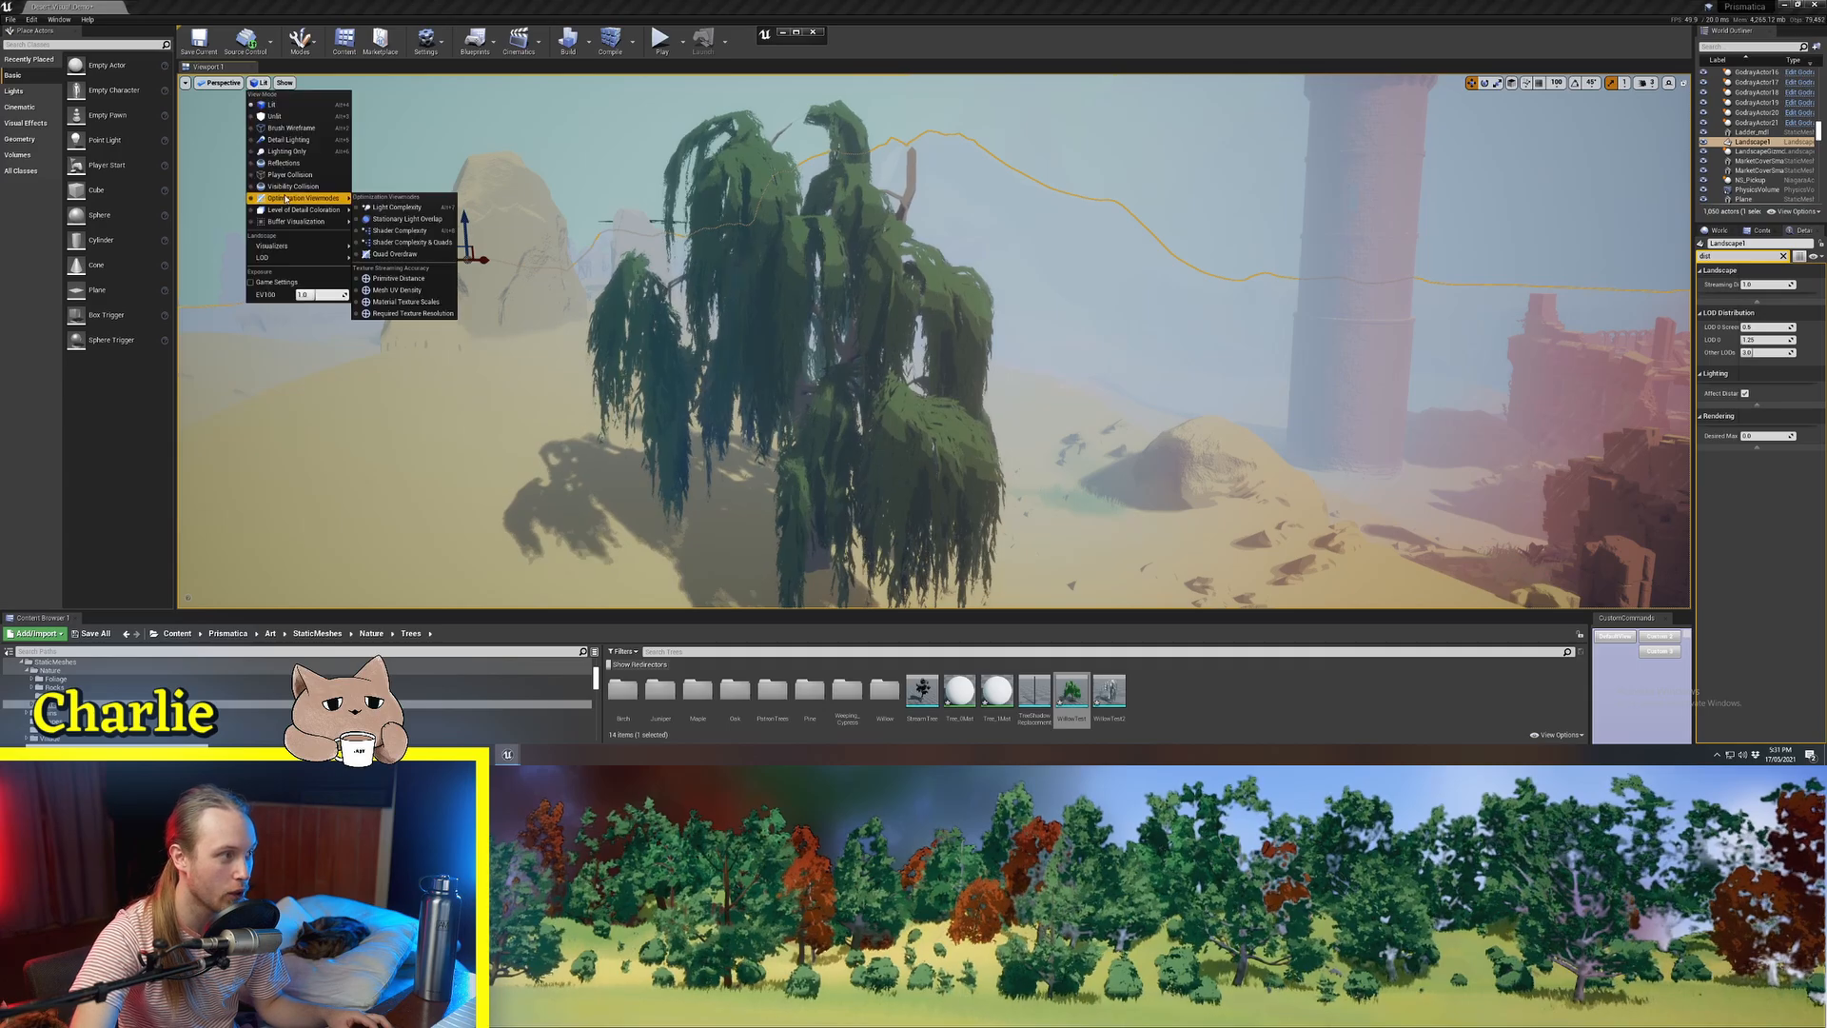